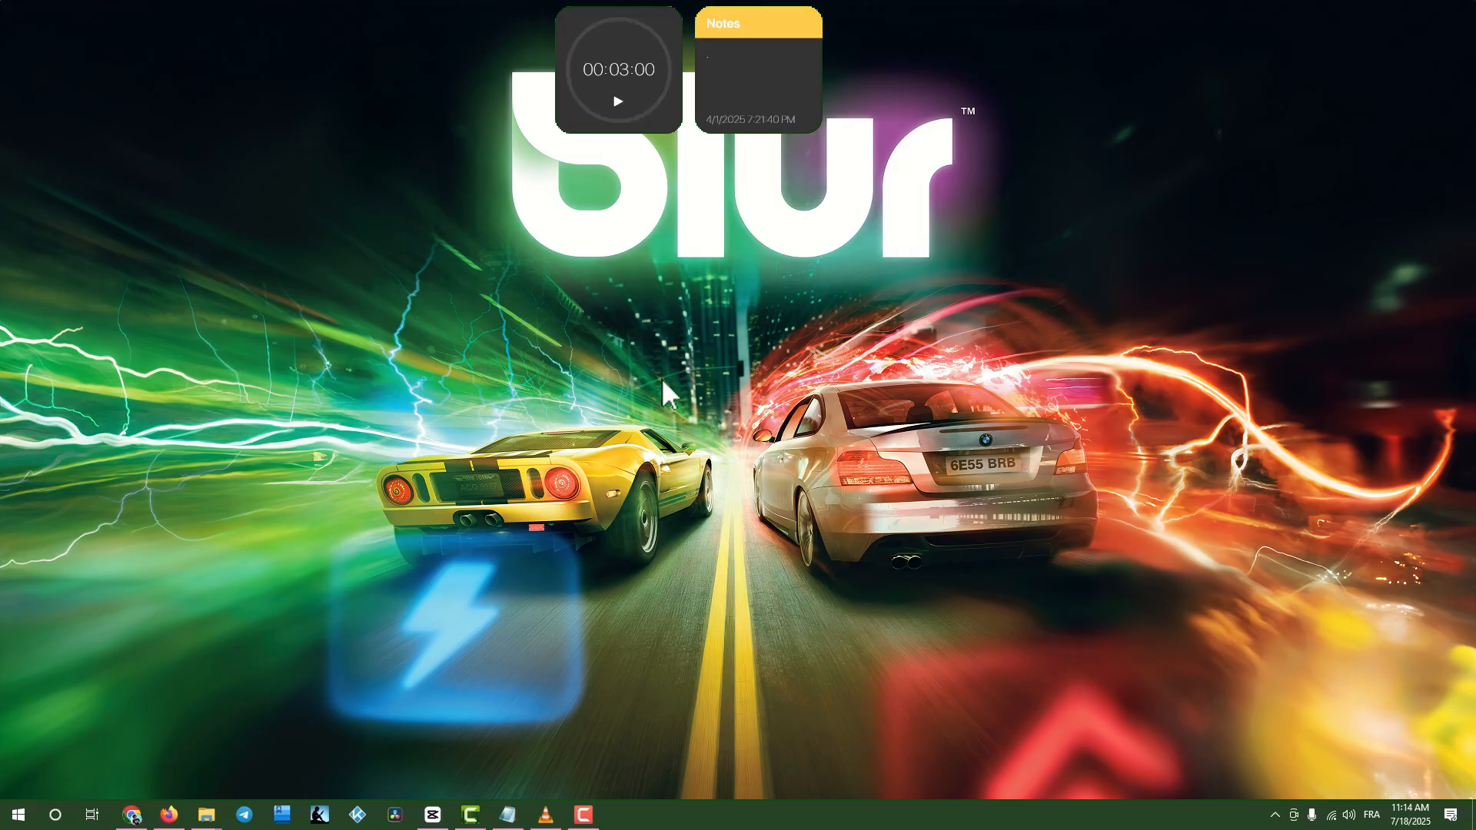
{"action": "mouse_move", "coordinate": [676, 391]}
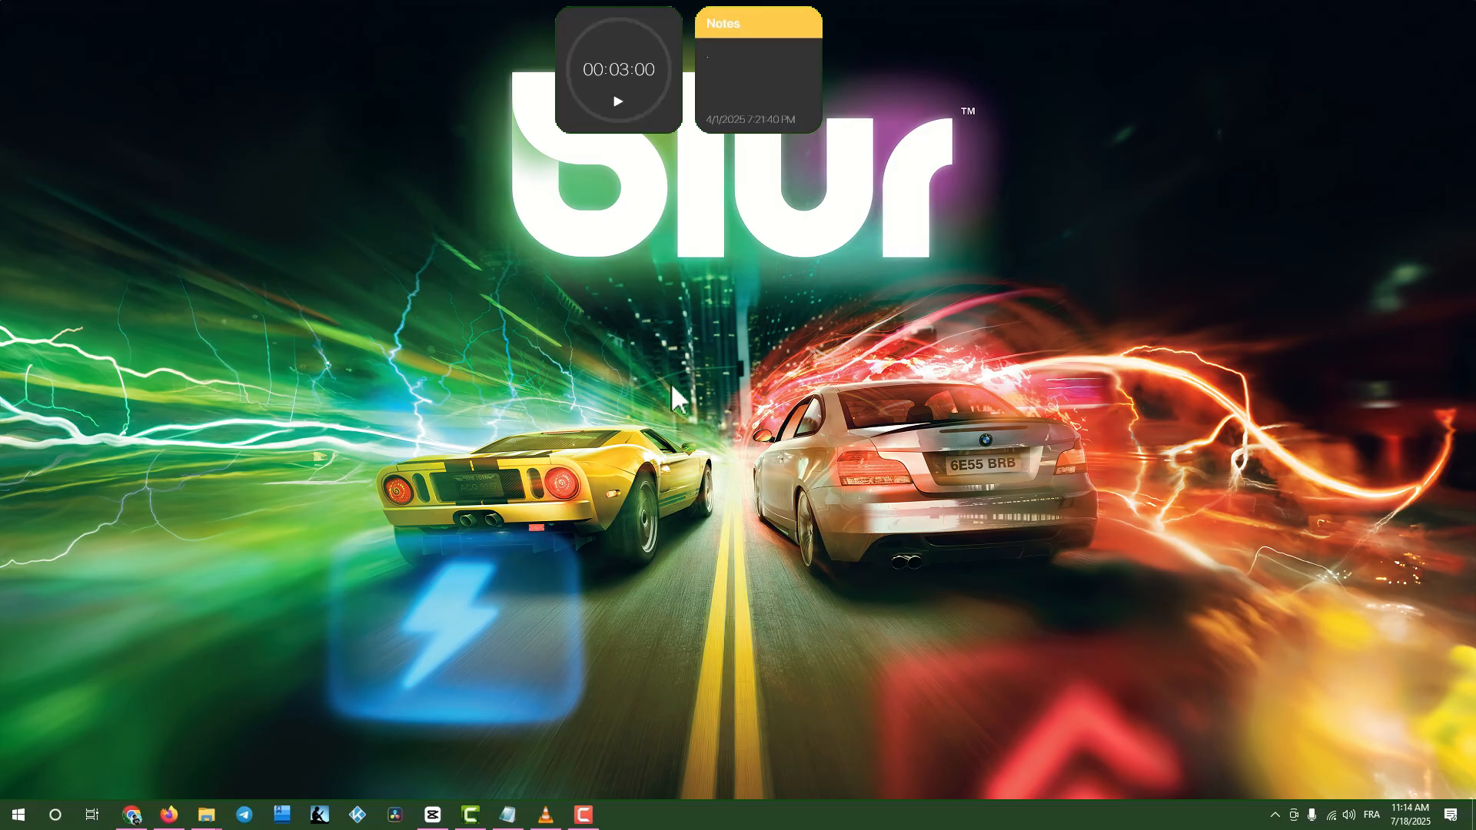
{"action": "mouse_move", "coordinate": [718, 395]}
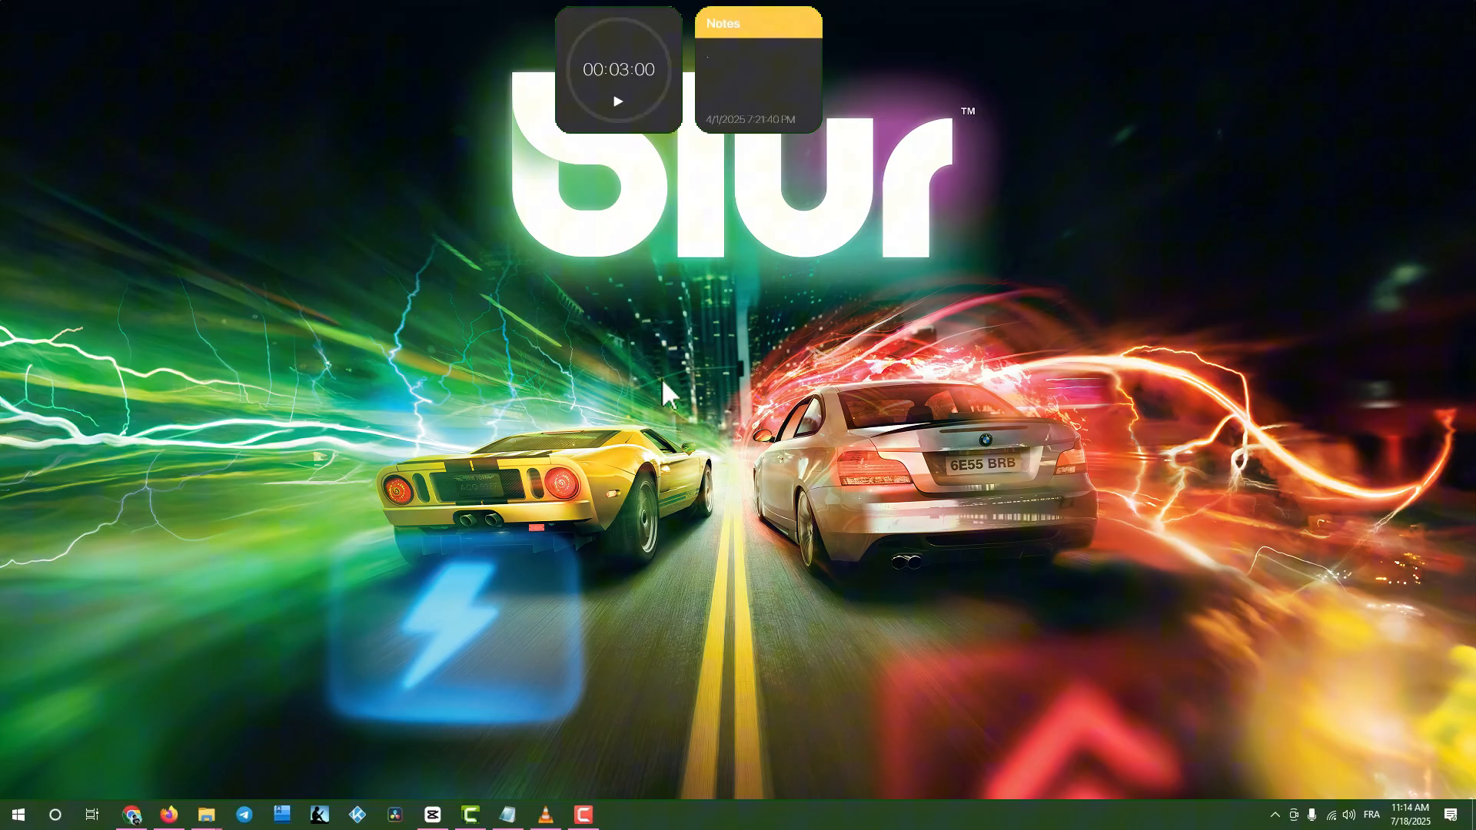
{"action": "mouse_move", "coordinate": [668, 395]}
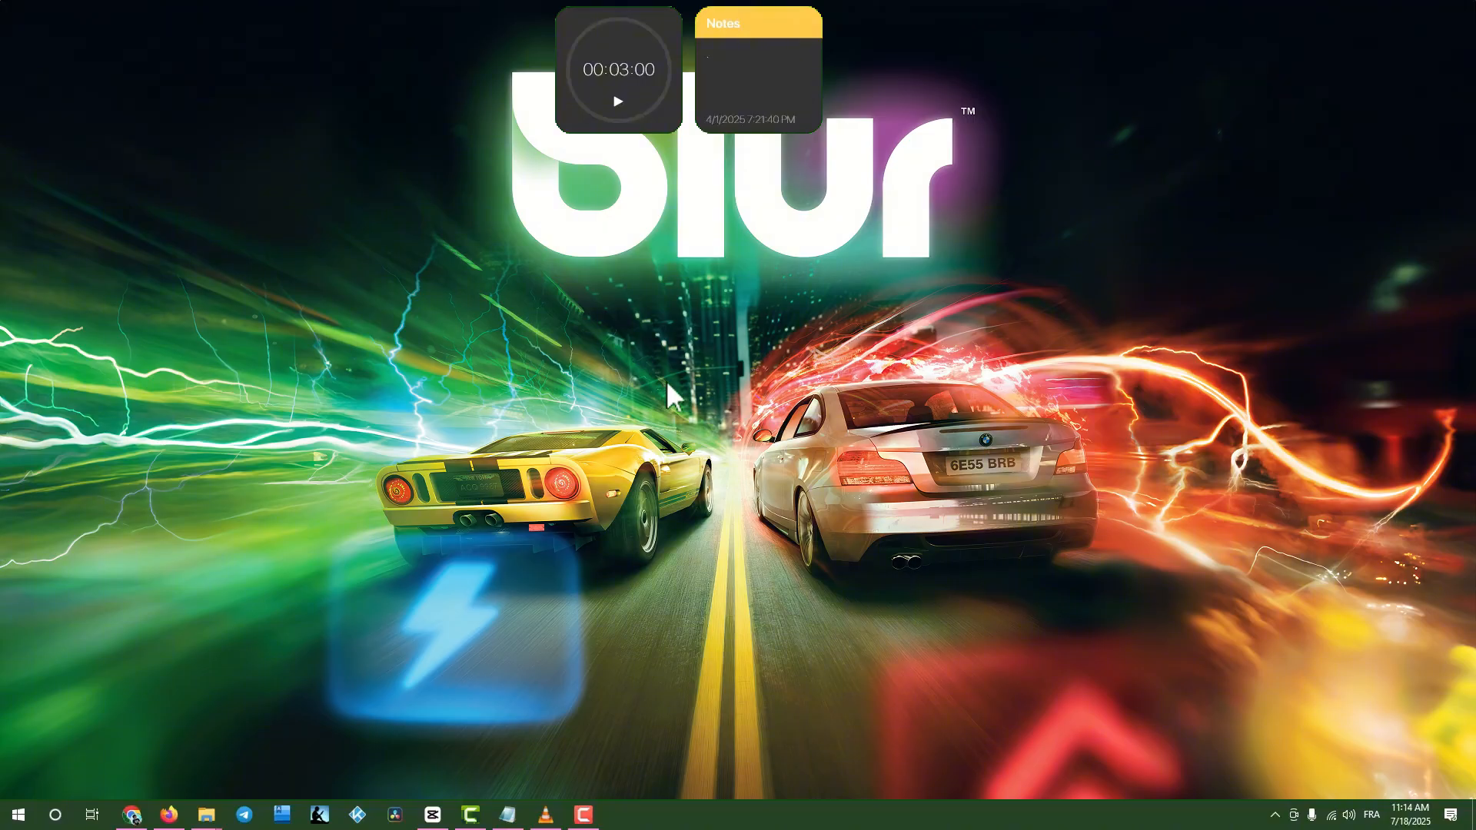
{"action": "mouse_move", "coordinate": [717, 395]}
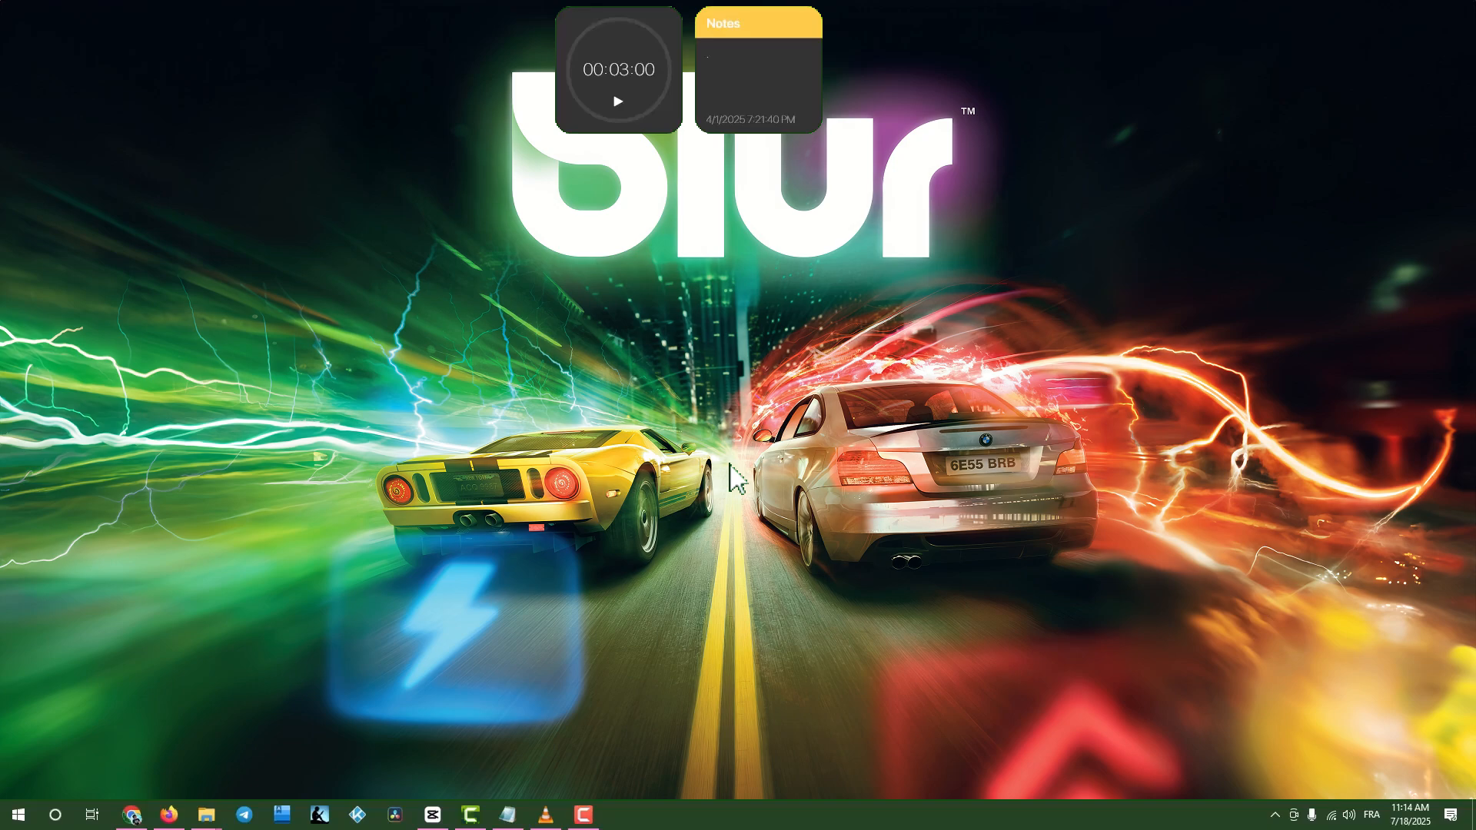
Step: Open Device Manager from Start search and expand the Bluetooth category
{"action": "type", "text": "de"}
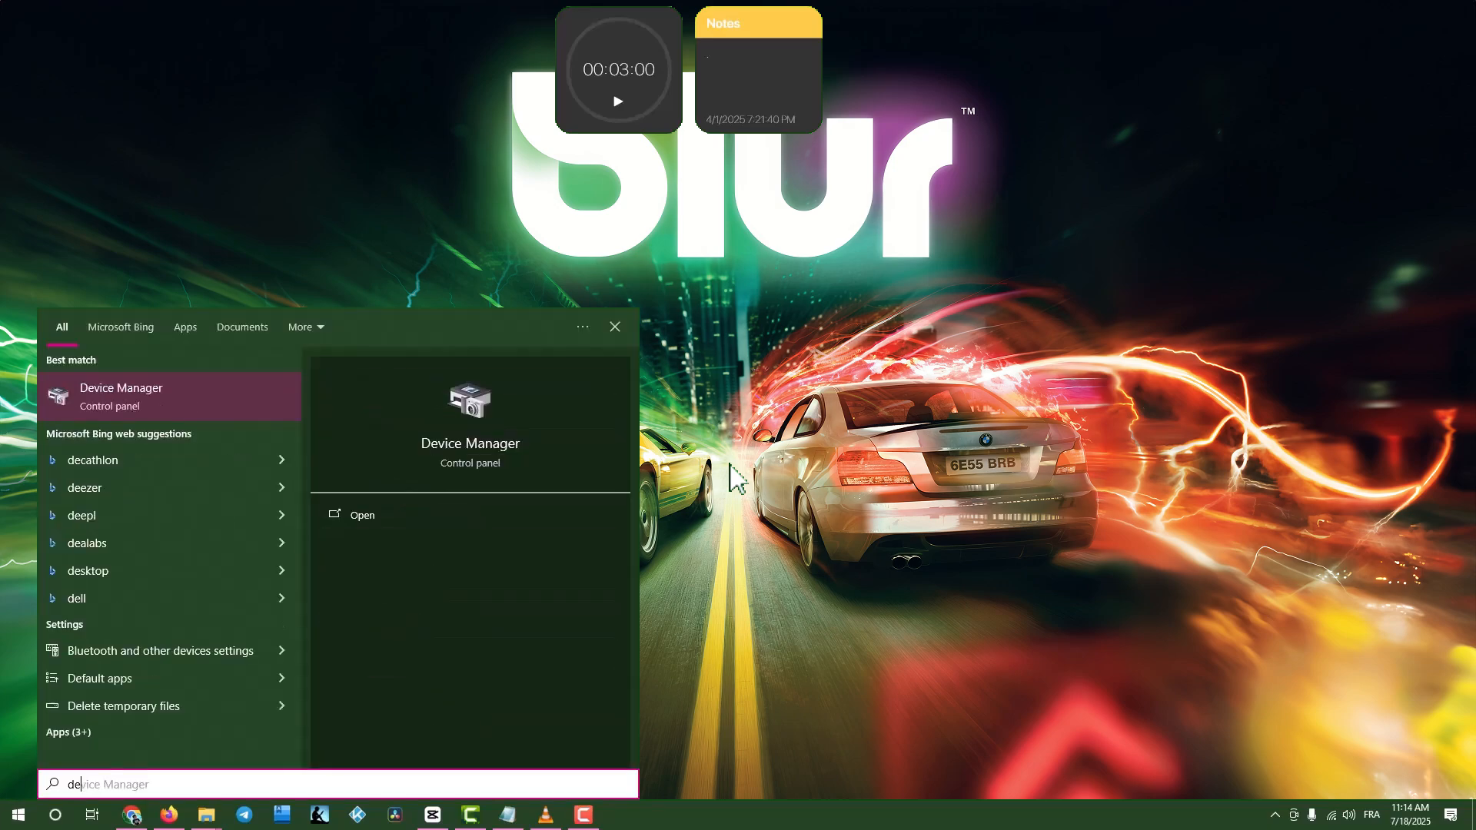
{"action": "left_click", "coordinate": [361, 515]}
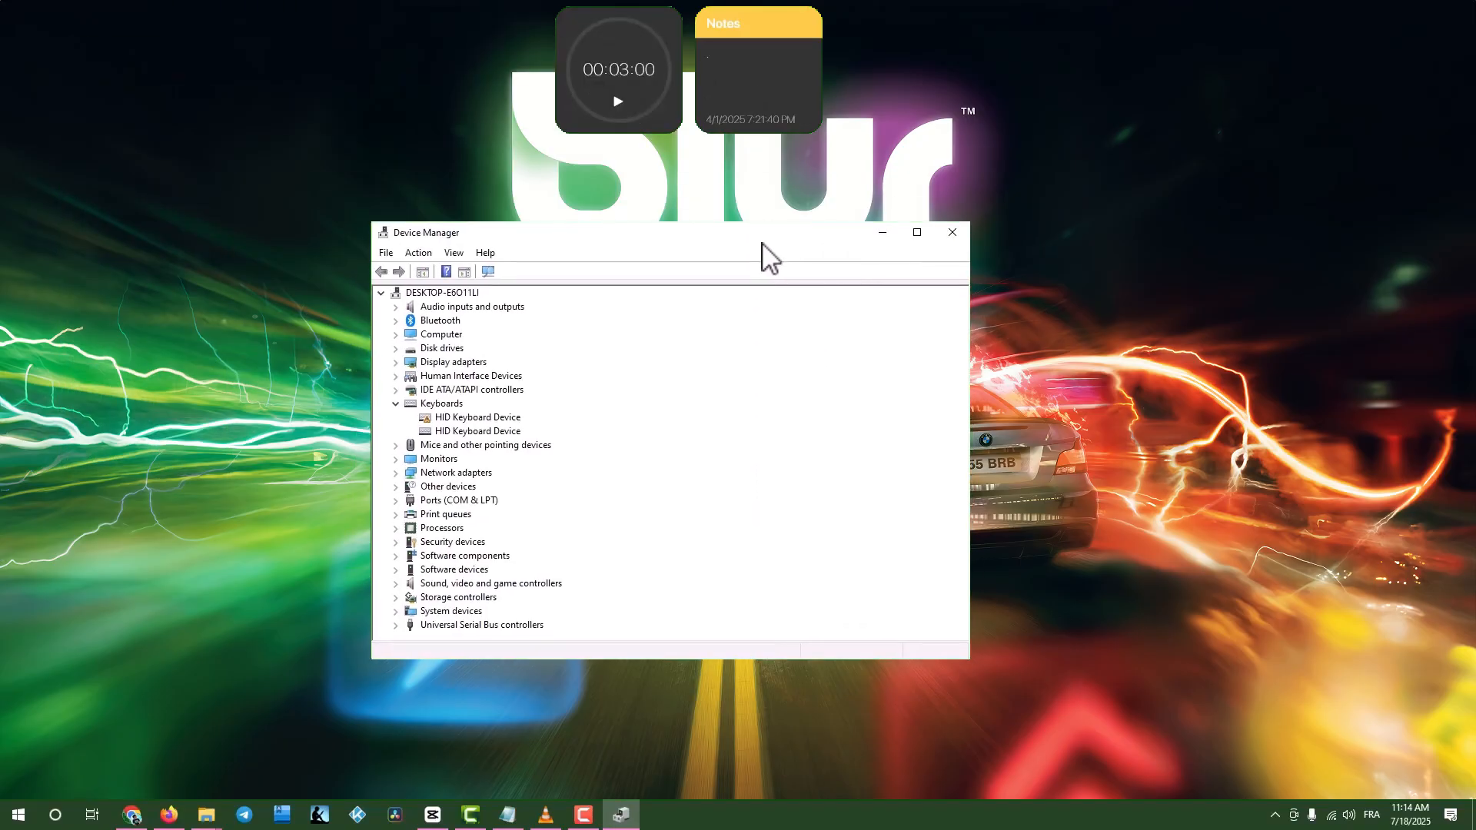
{"action": "mouse_move", "coordinate": [767, 287]}
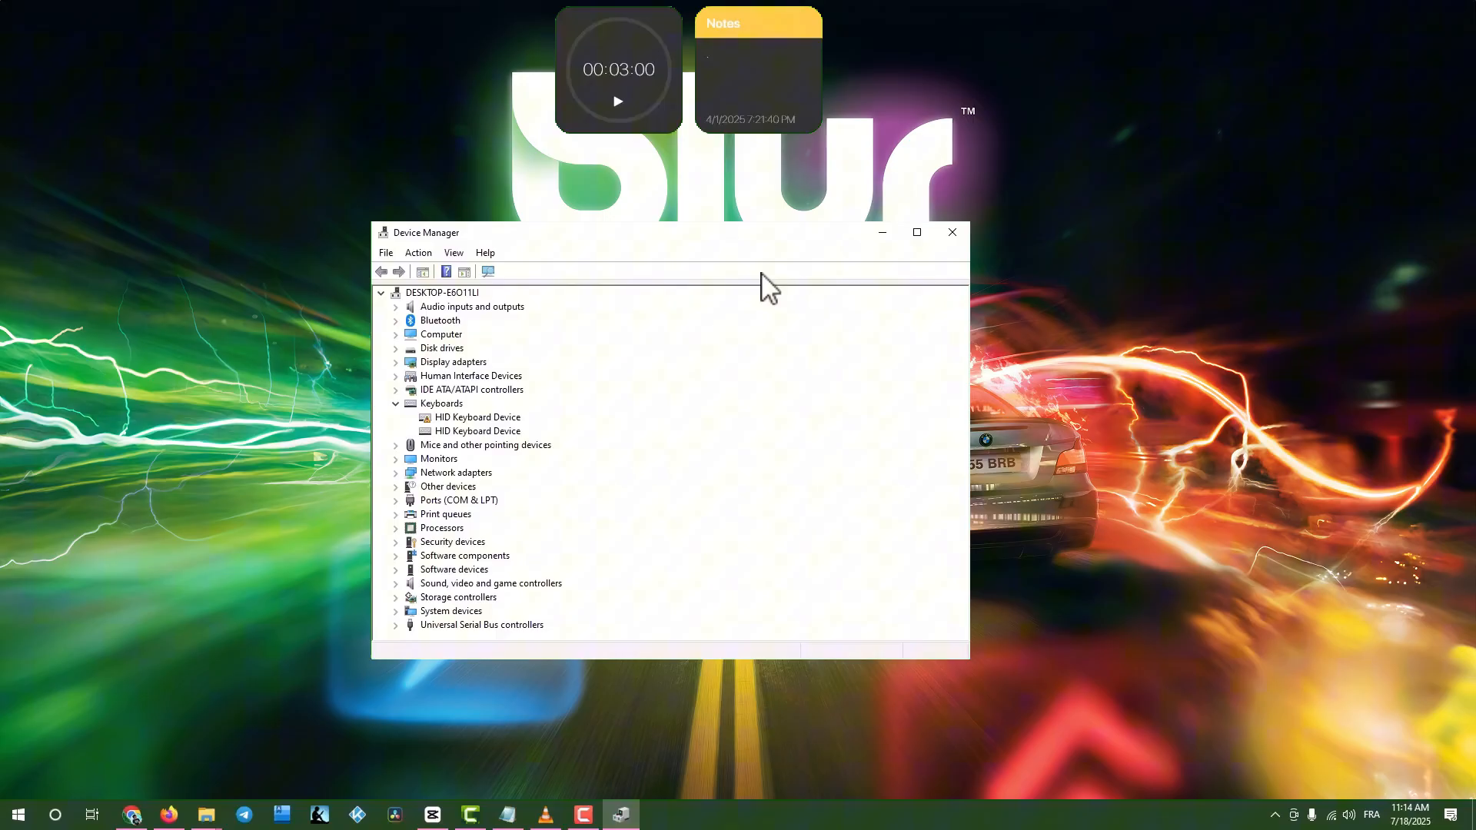
{"action": "left_click", "coordinate": [396, 320]}
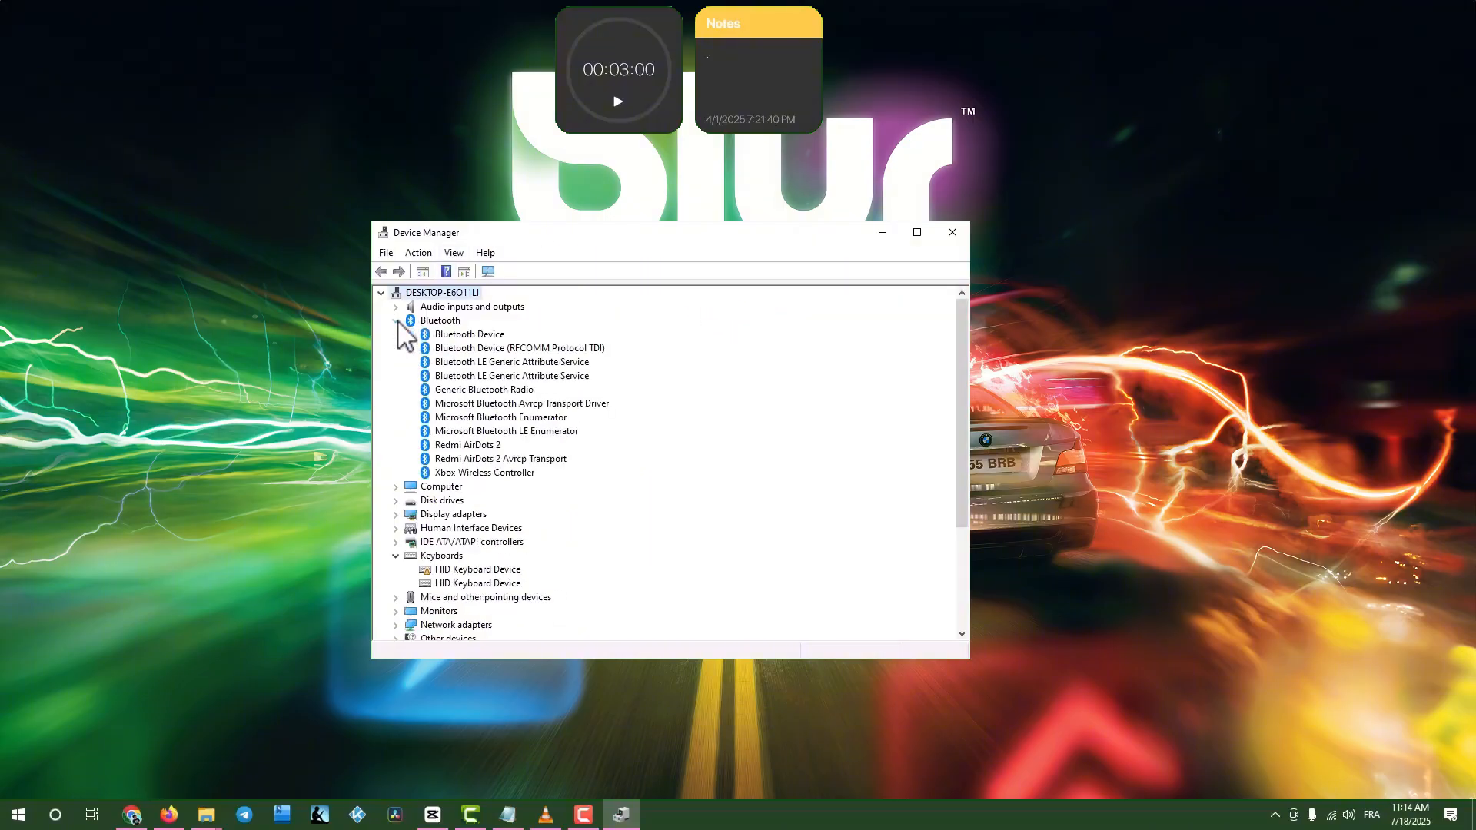
Step: Disable the Xbox Wireless Controller and confirm with Yes
{"action": "left_click", "coordinate": [484, 473]}
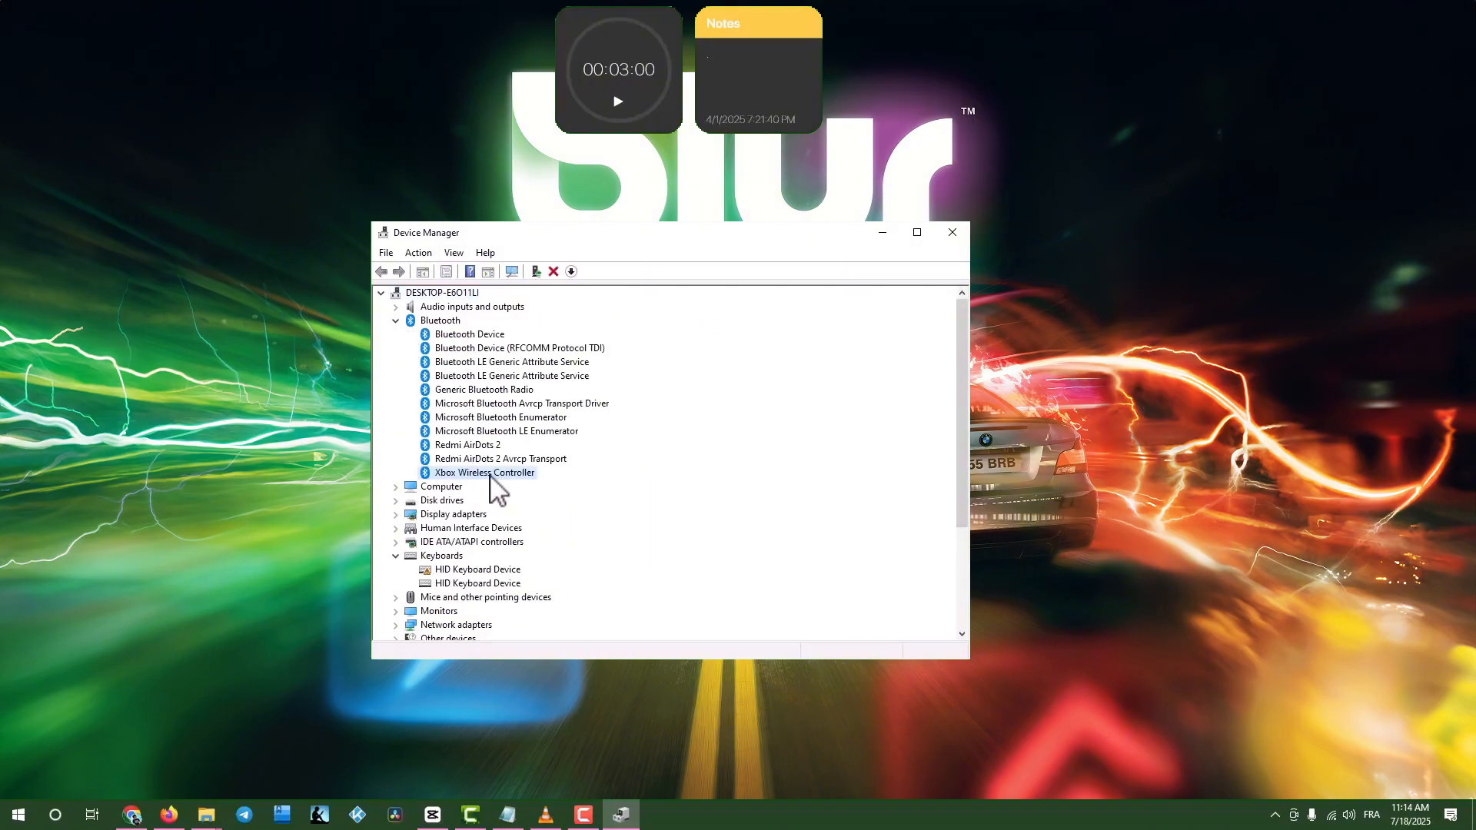
{"action": "right_click", "coordinate": [484, 471]}
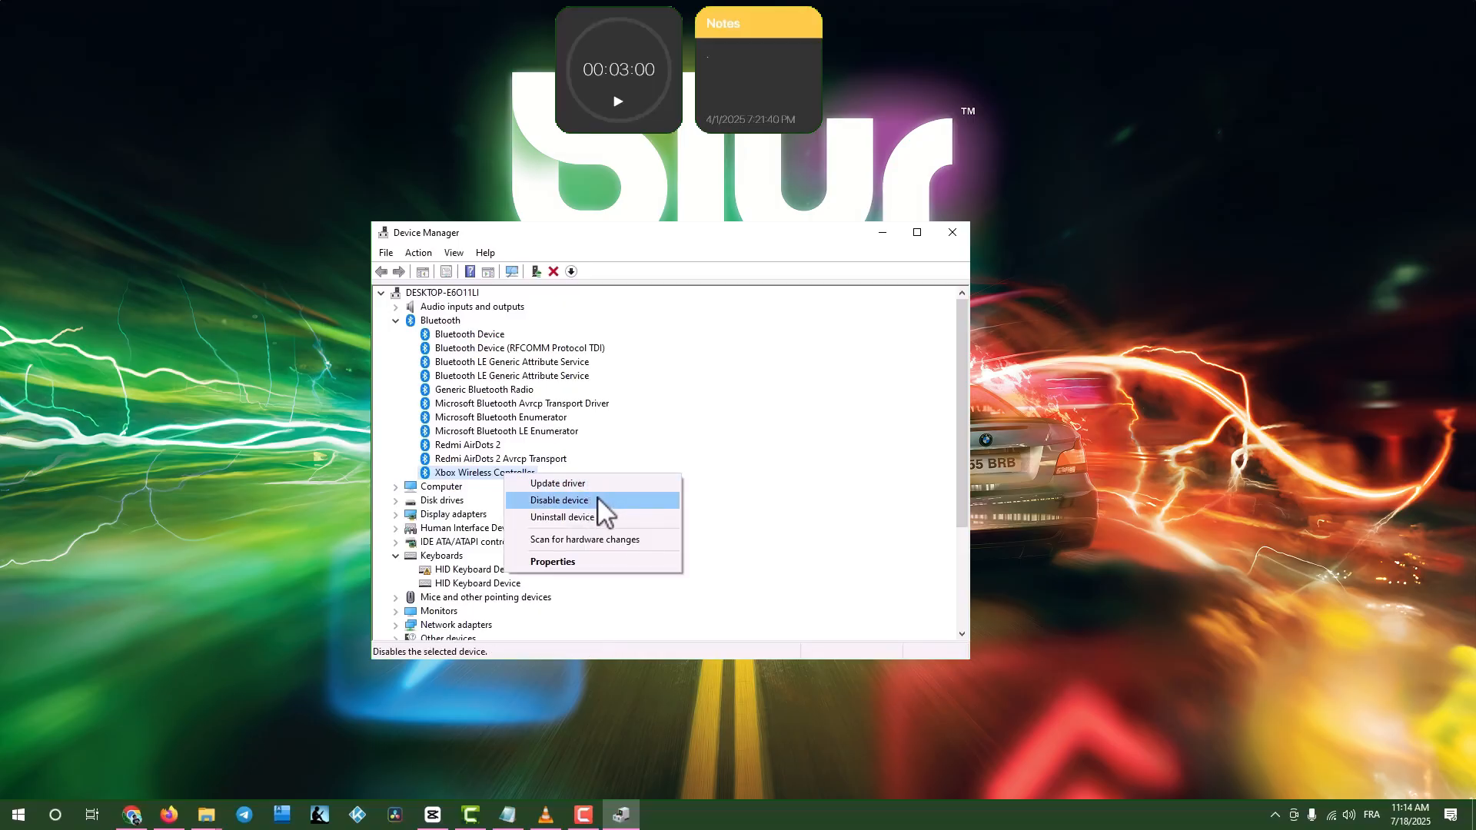
{"action": "left_click", "coordinate": [559, 500]}
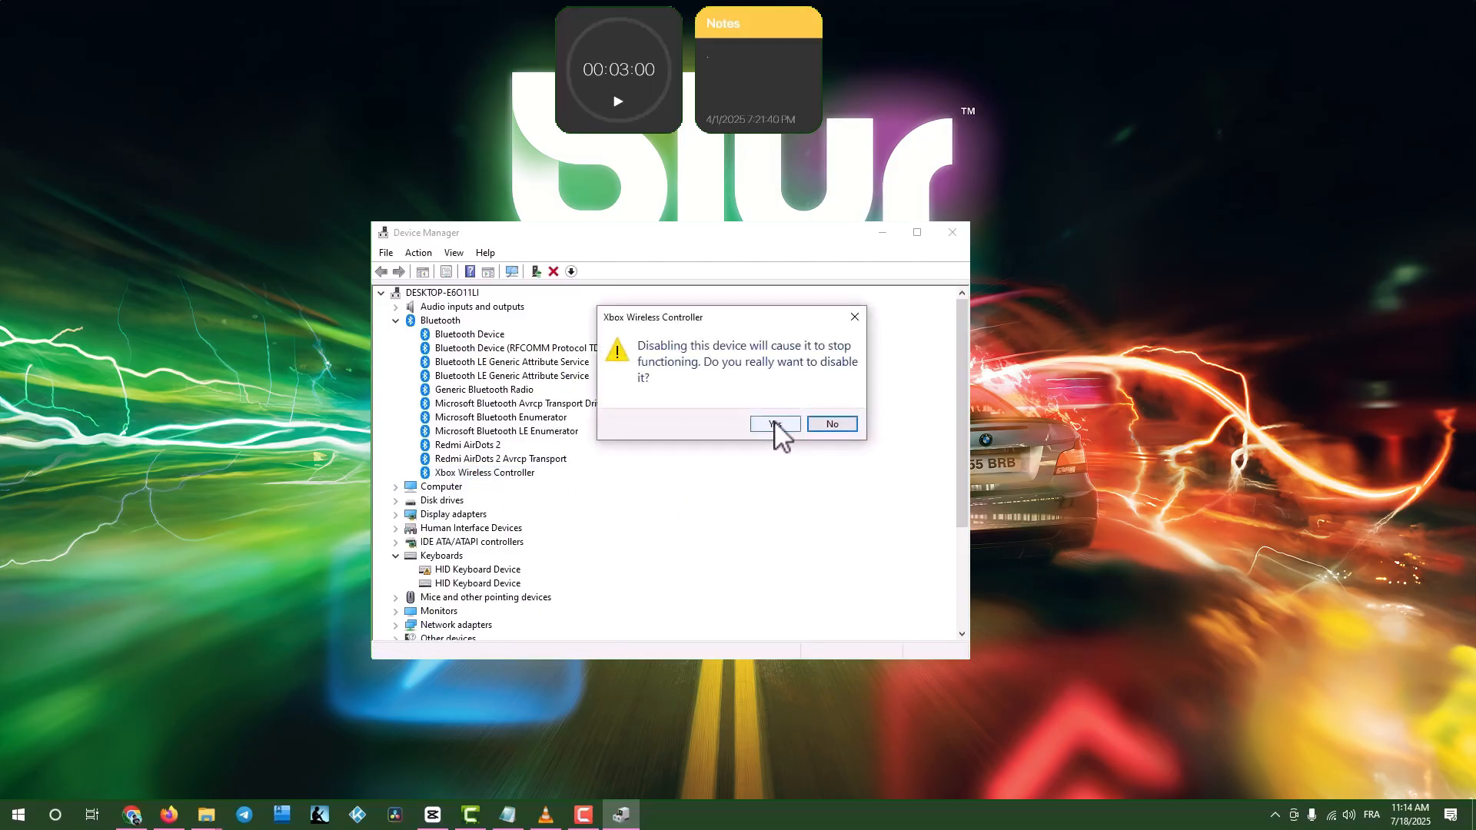
{"action": "left_click", "coordinate": [775, 424]}
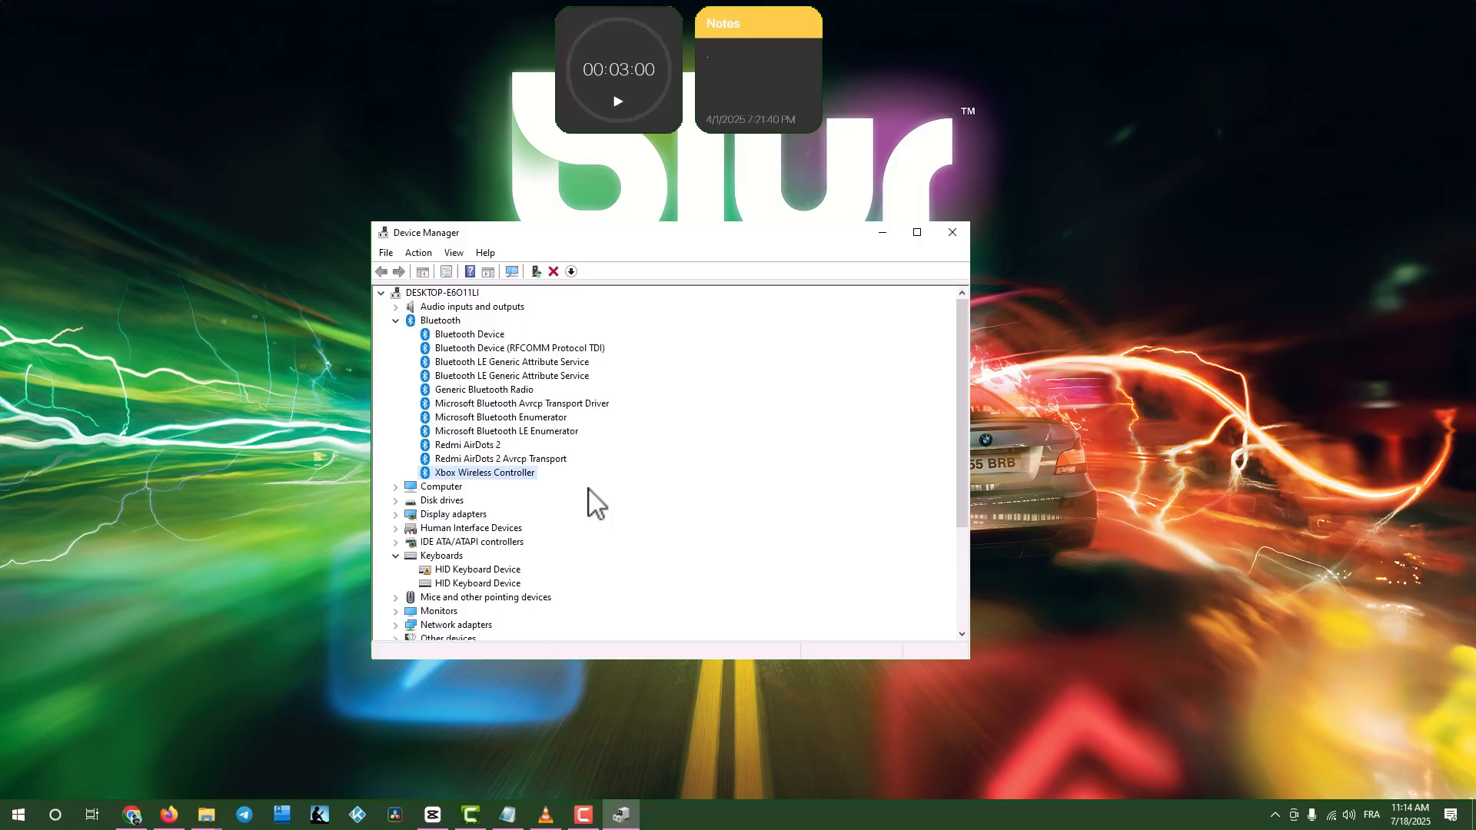
{"action": "mouse_move", "coordinate": [687, 433]}
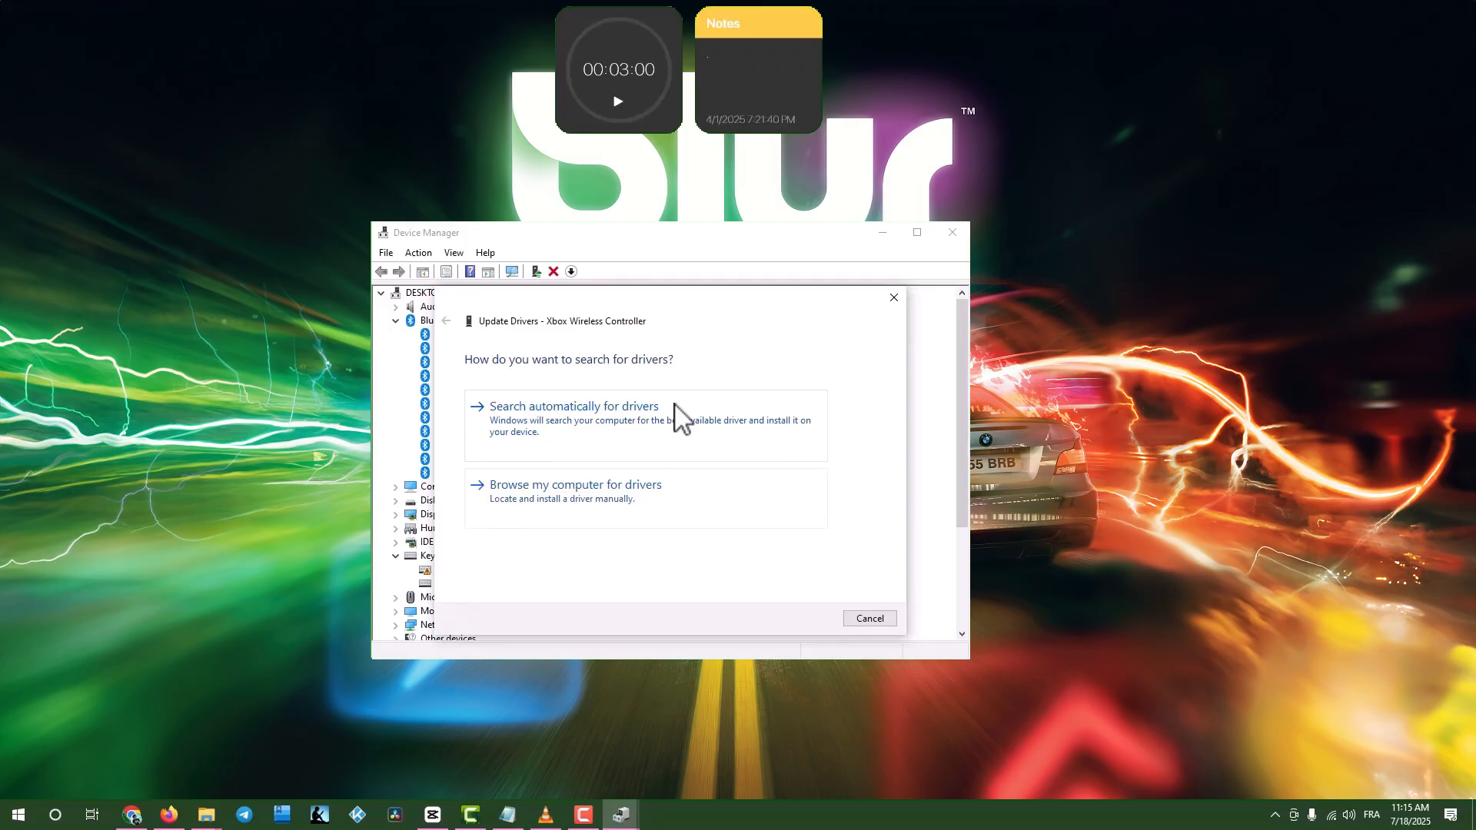
Step: Install the Bluetooth LE Device driver for the Xbox Wireless Controller after automatic search found no update
{"action": "left_click", "coordinate": [574, 406]}
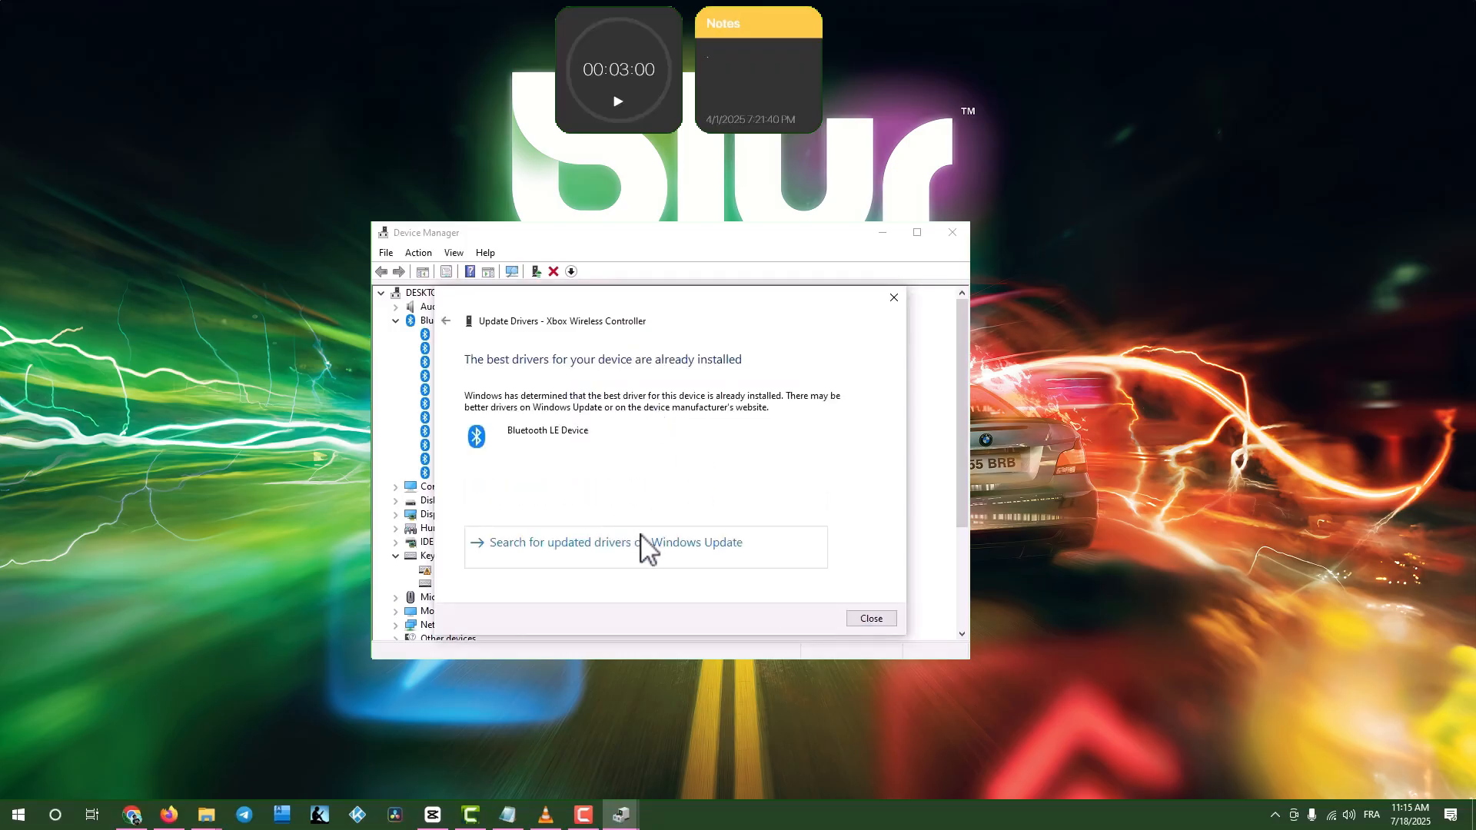
{"action": "left_click", "coordinate": [868, 618]}
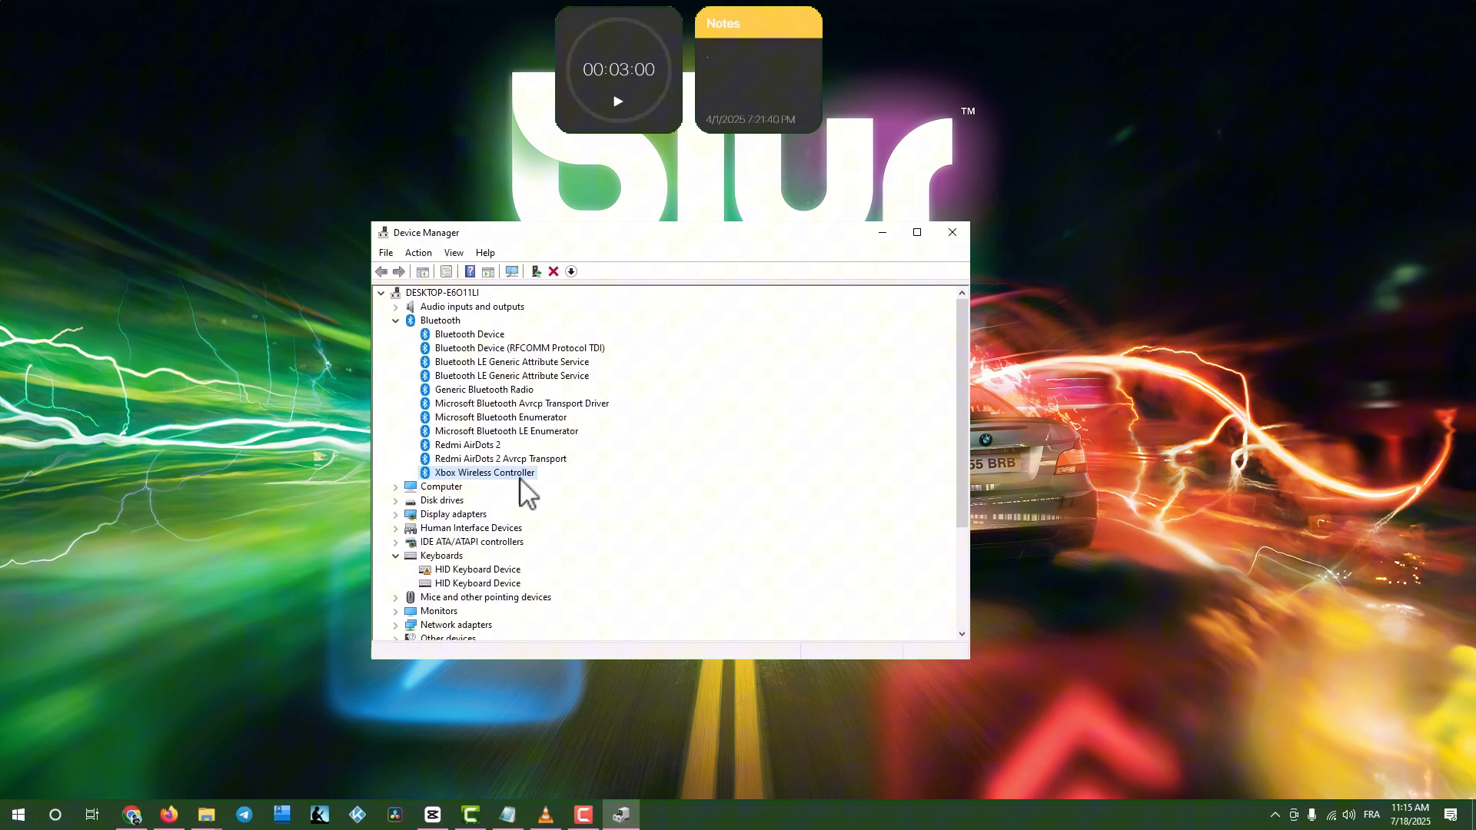
{"action": "right_click", "coordinate": [485, 471]}
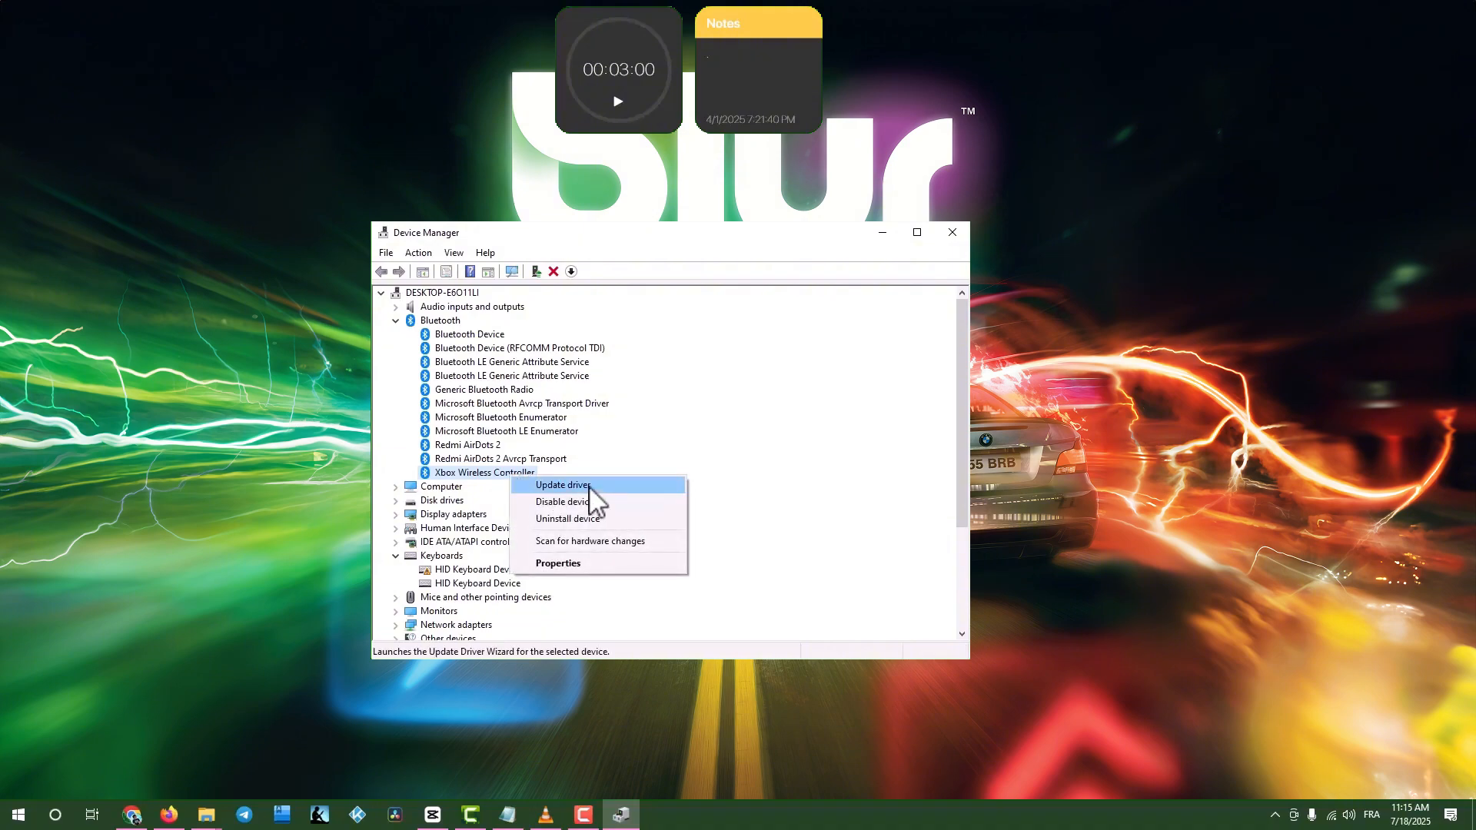
{"action": "left_click", "coordinate": [562, 485]}
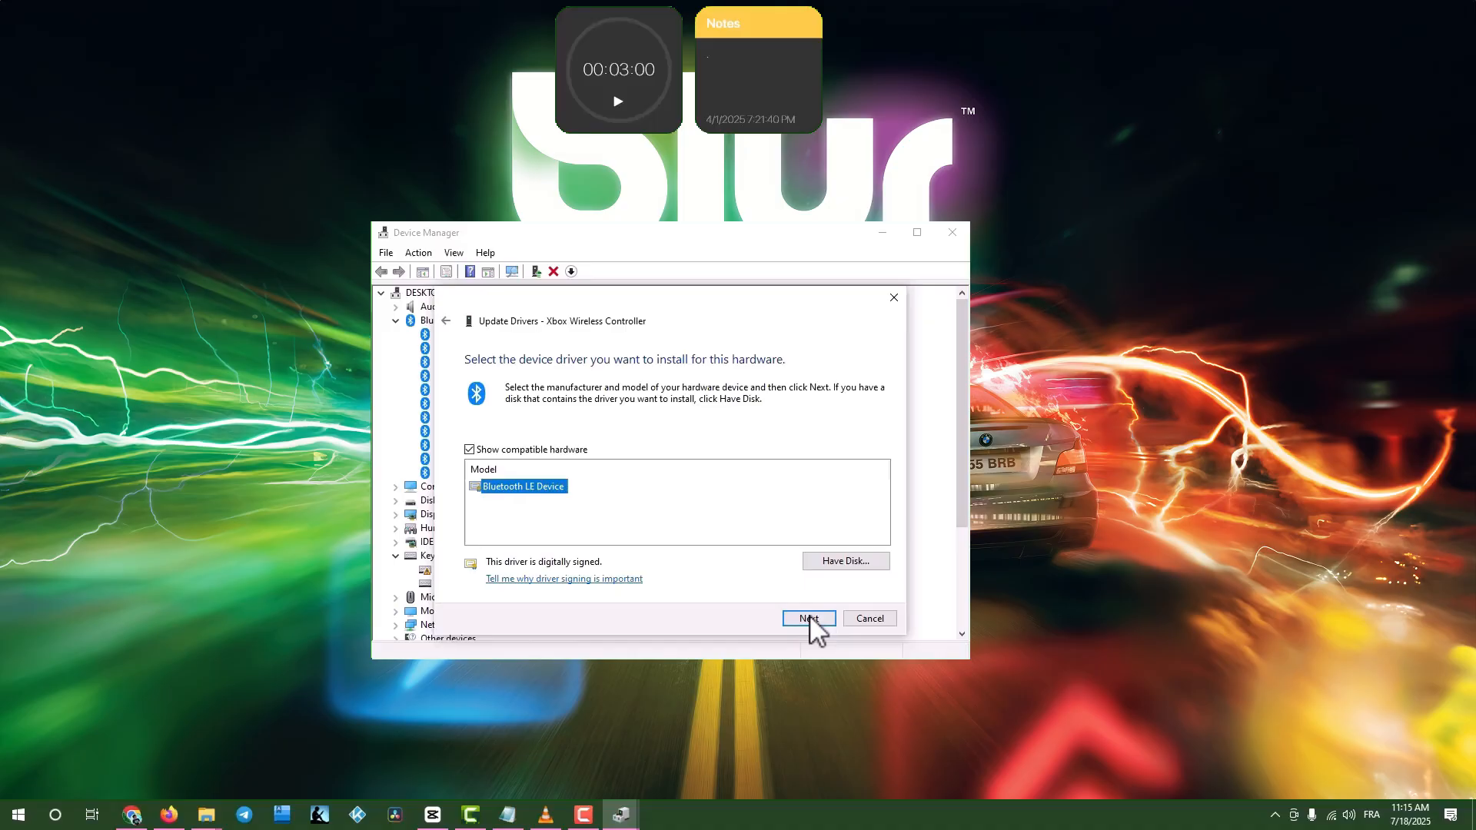
{"action": "left_click", "coordinate": [808, 618]}
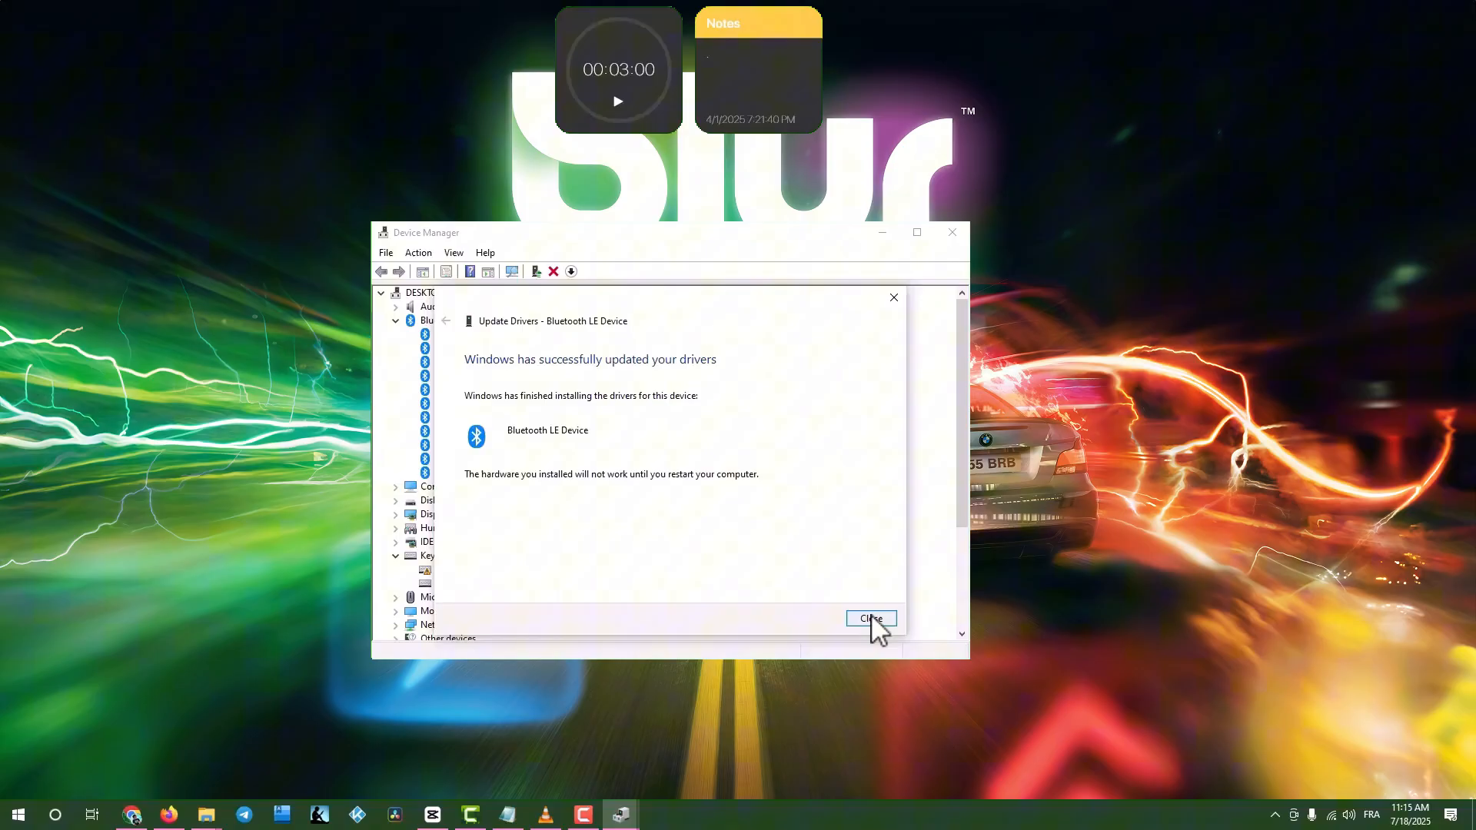
{"action": "left_click", "coordinate": [869, 618]}
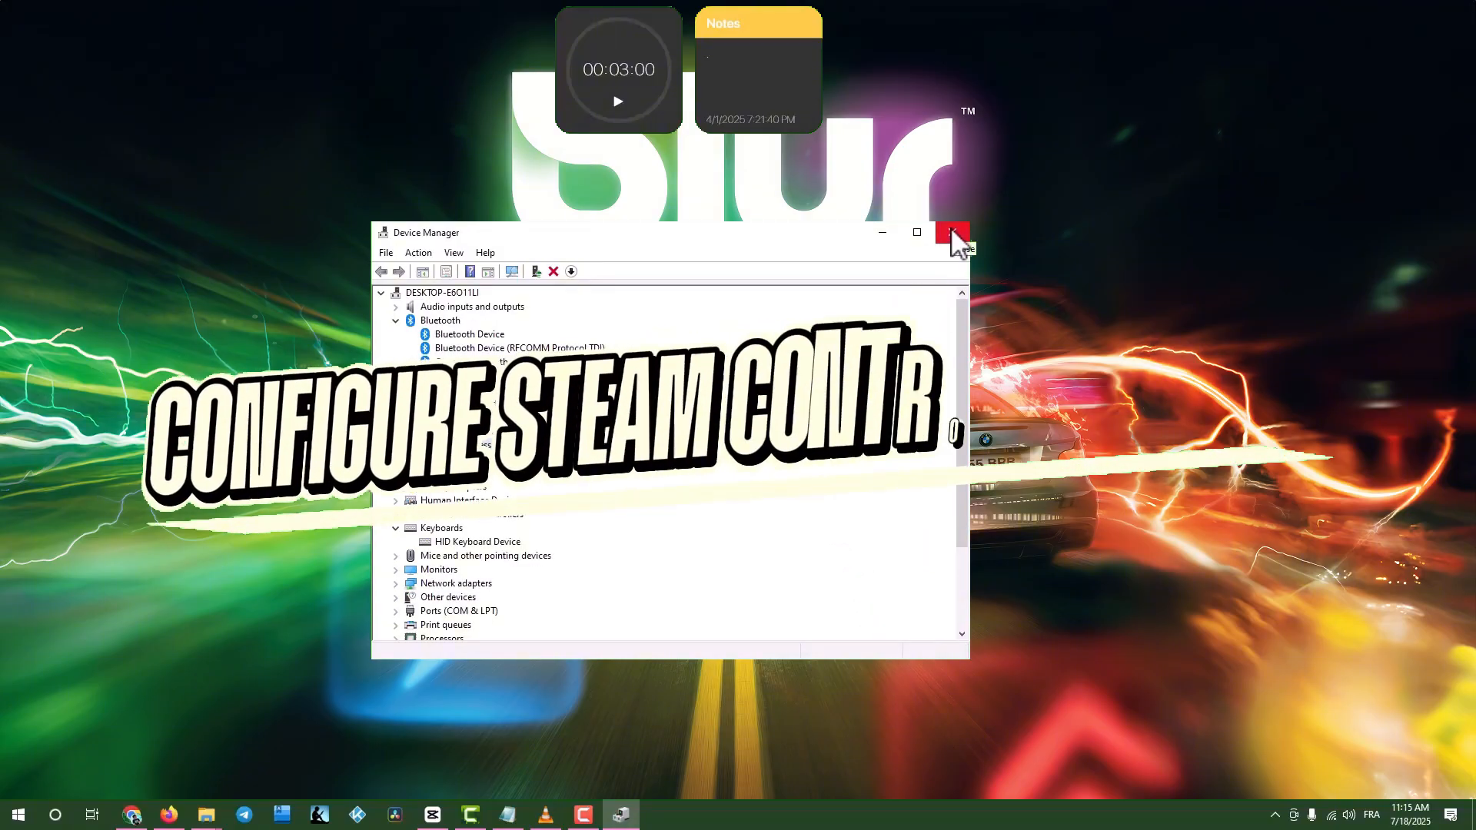
Step: Close Device Manager and review Steam's Controller settings showing the Xbox One Elite 2 Controller
{"action": "left_click", "coordinate": [951, 233]}
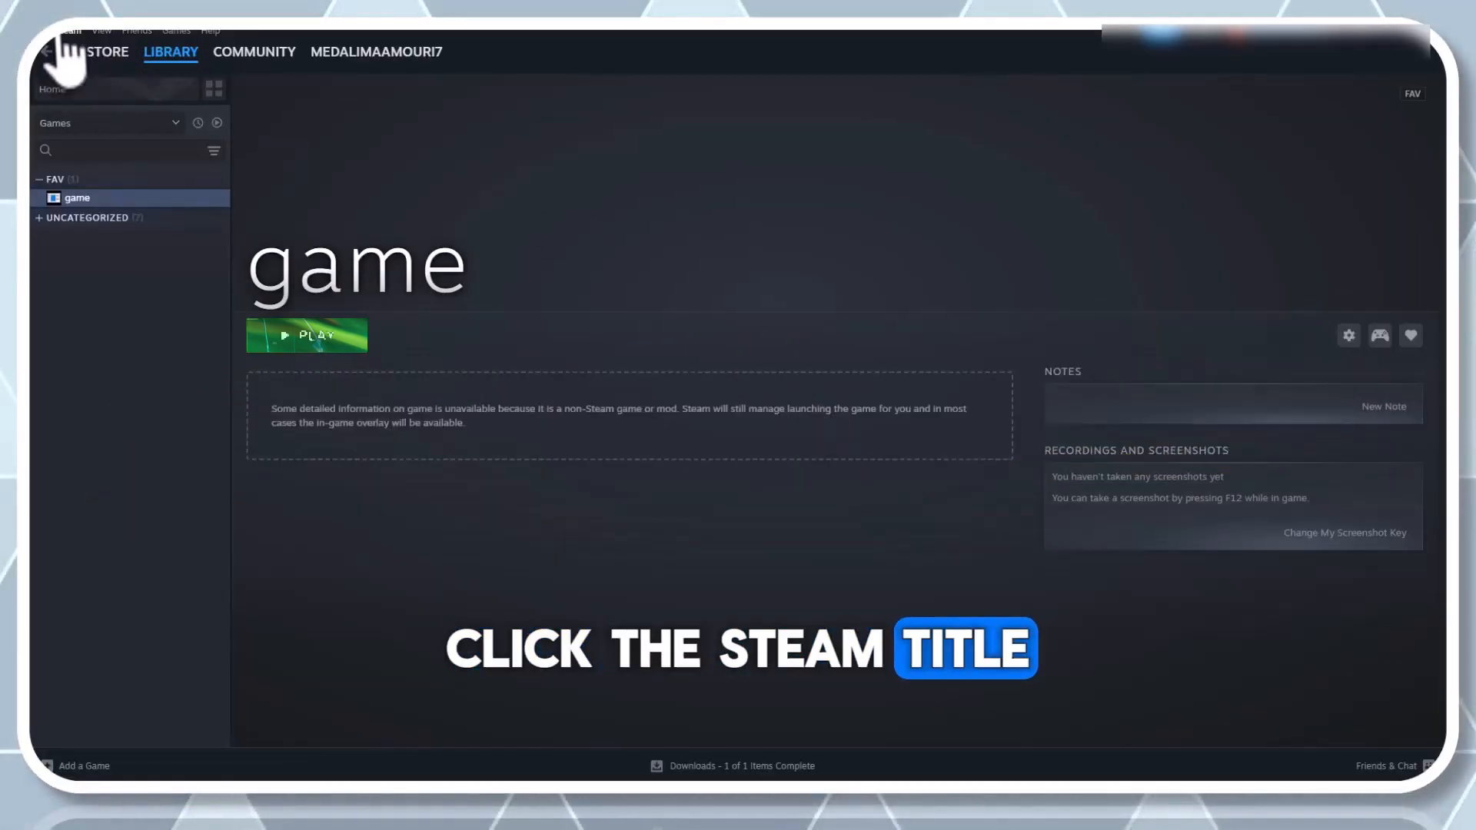
{"action": "left_click", "coordinate": [64, 31]}
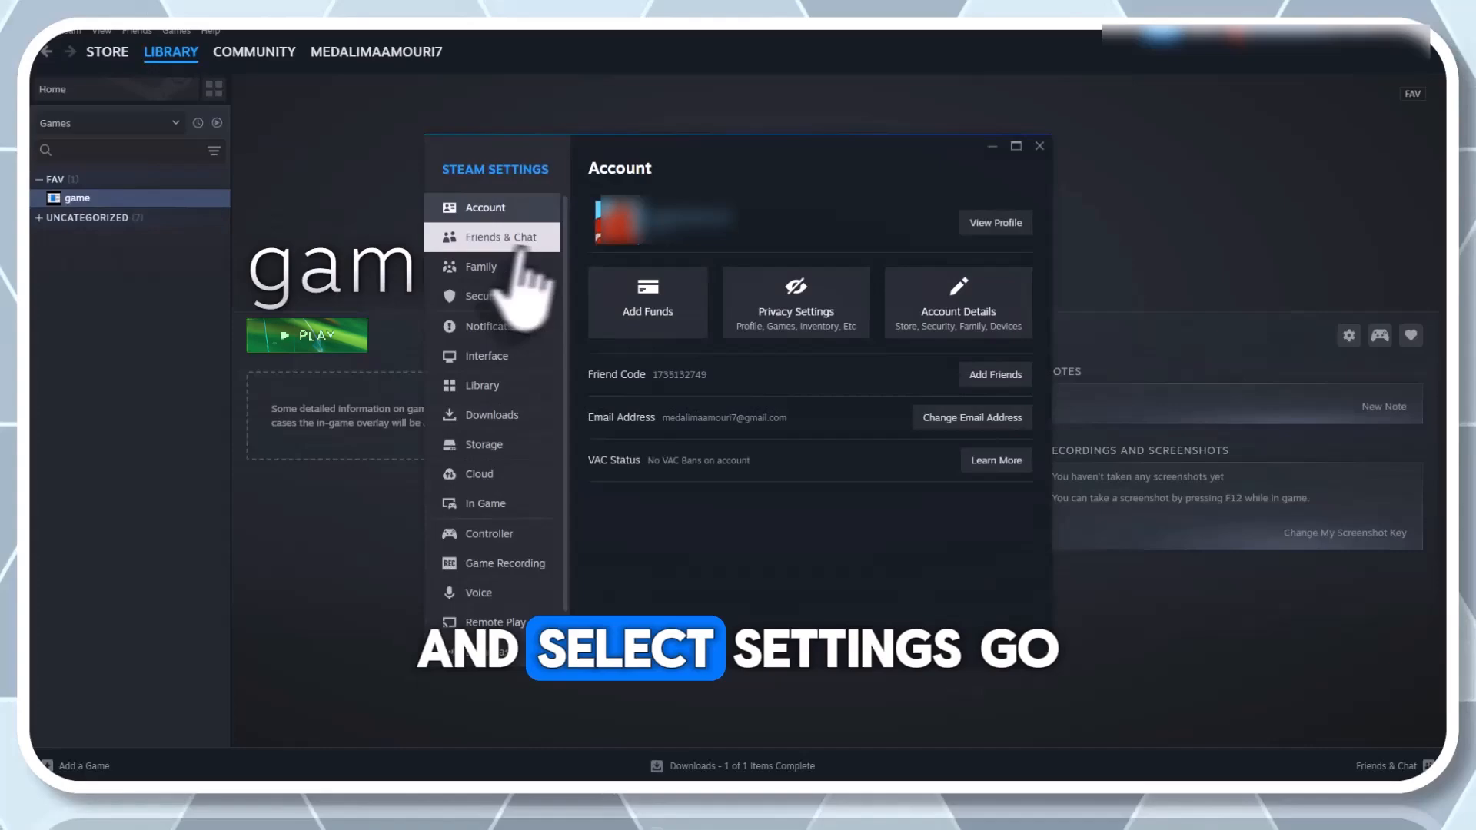
{"action": "mouse_move", "coordinate": [391, 335]}
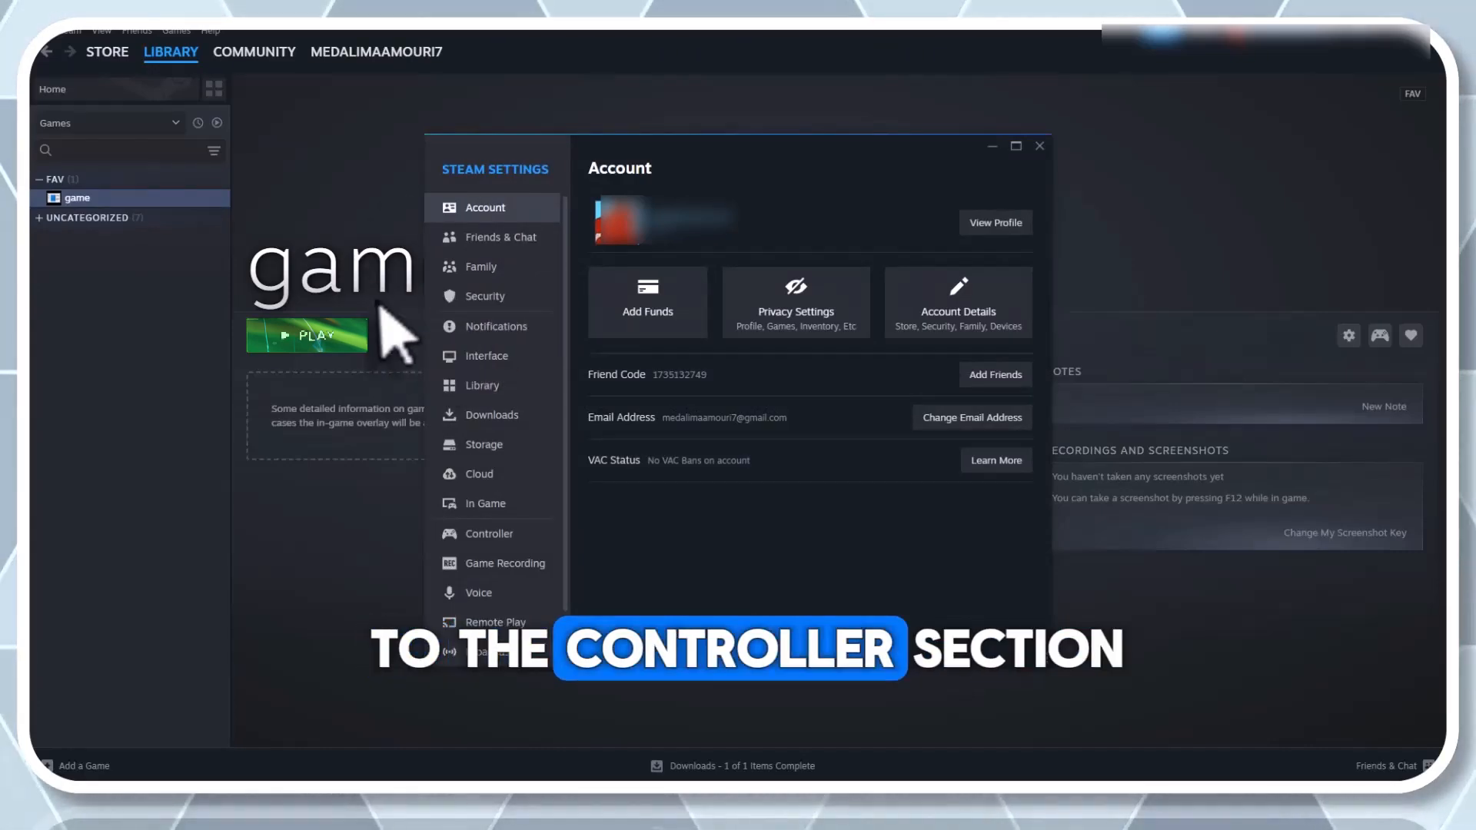
{"action": "left_click", "coordinate": [489, 533]}
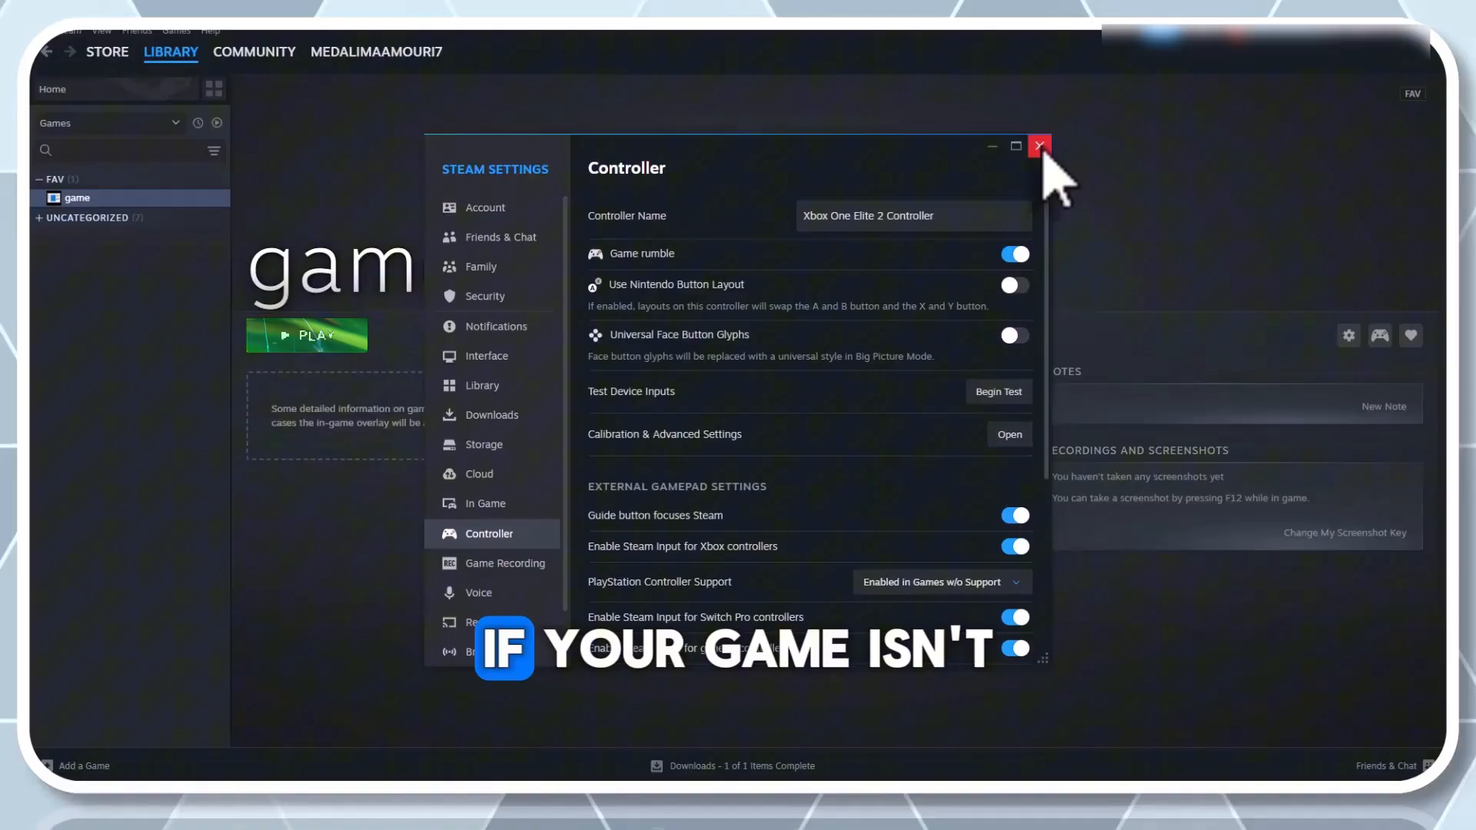
{"action": "left_click", "coordinate": [1039, 146]}
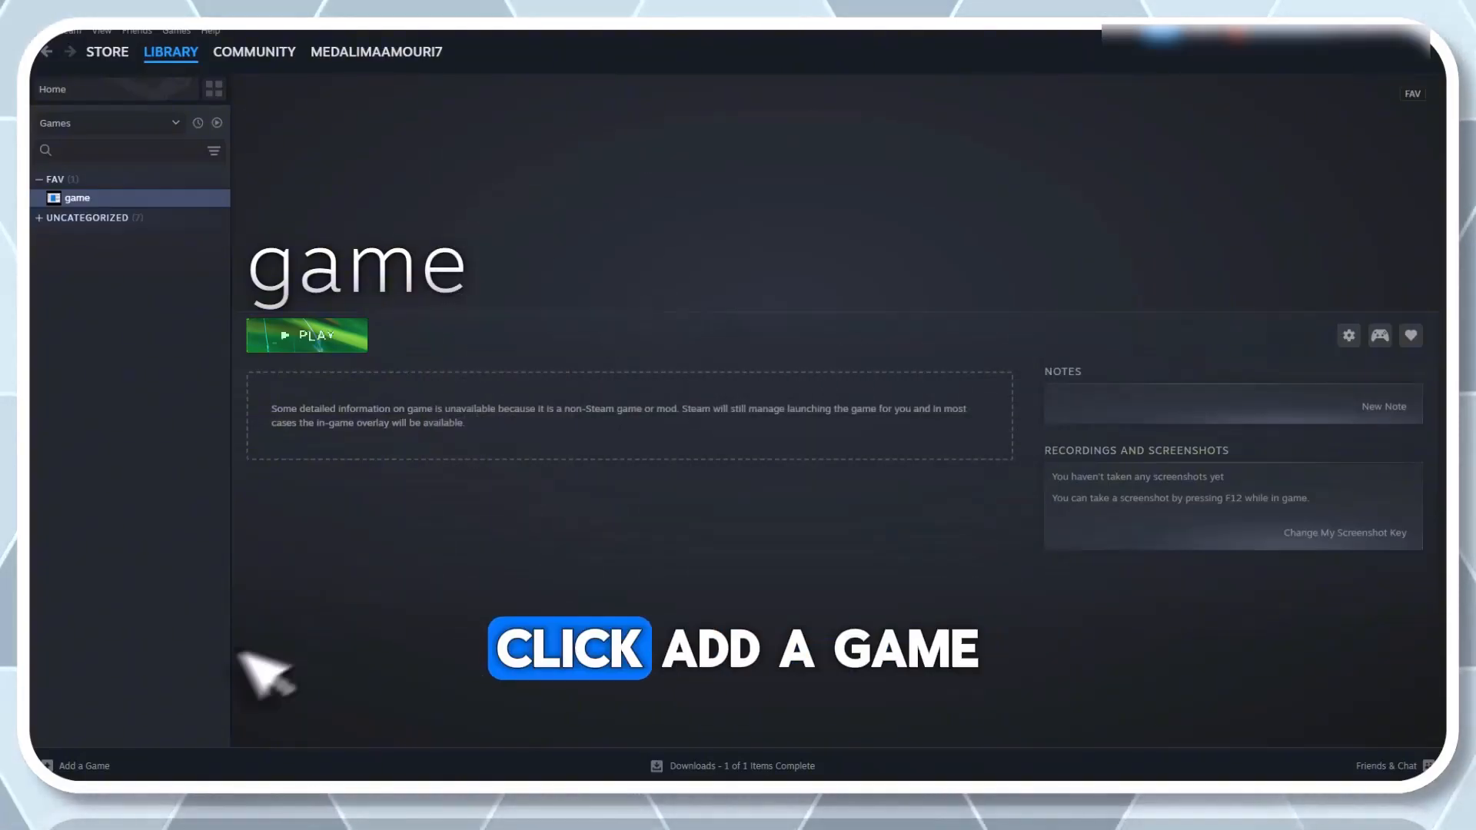
Step: Open the Add Non-Steam Game dialog from the library's Add a Game menu, then close it
{"action": "left_click", "coordinate": [78, 766]}
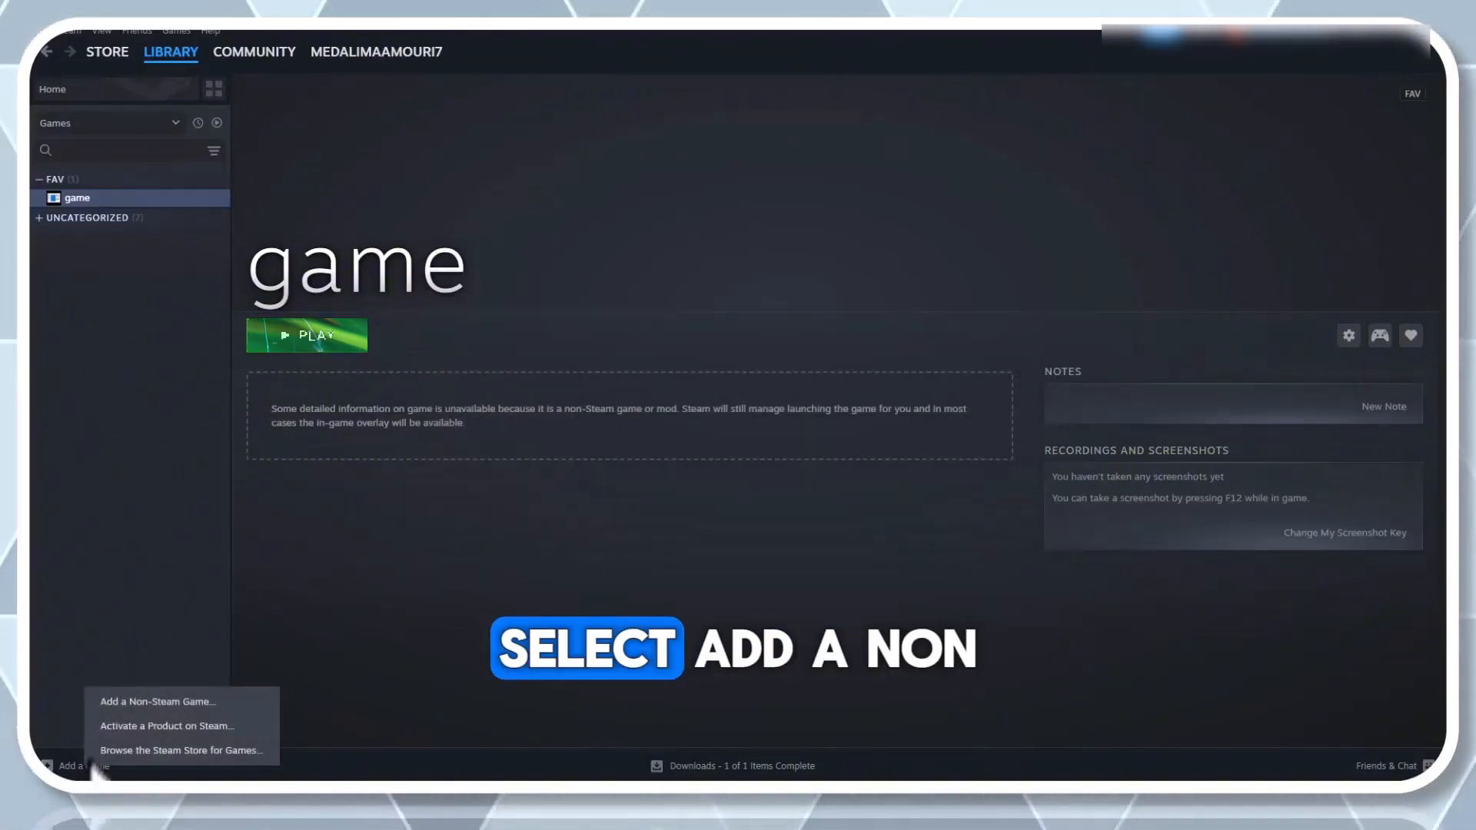
{"action": "left_click", "coordinate": [158, 701]}
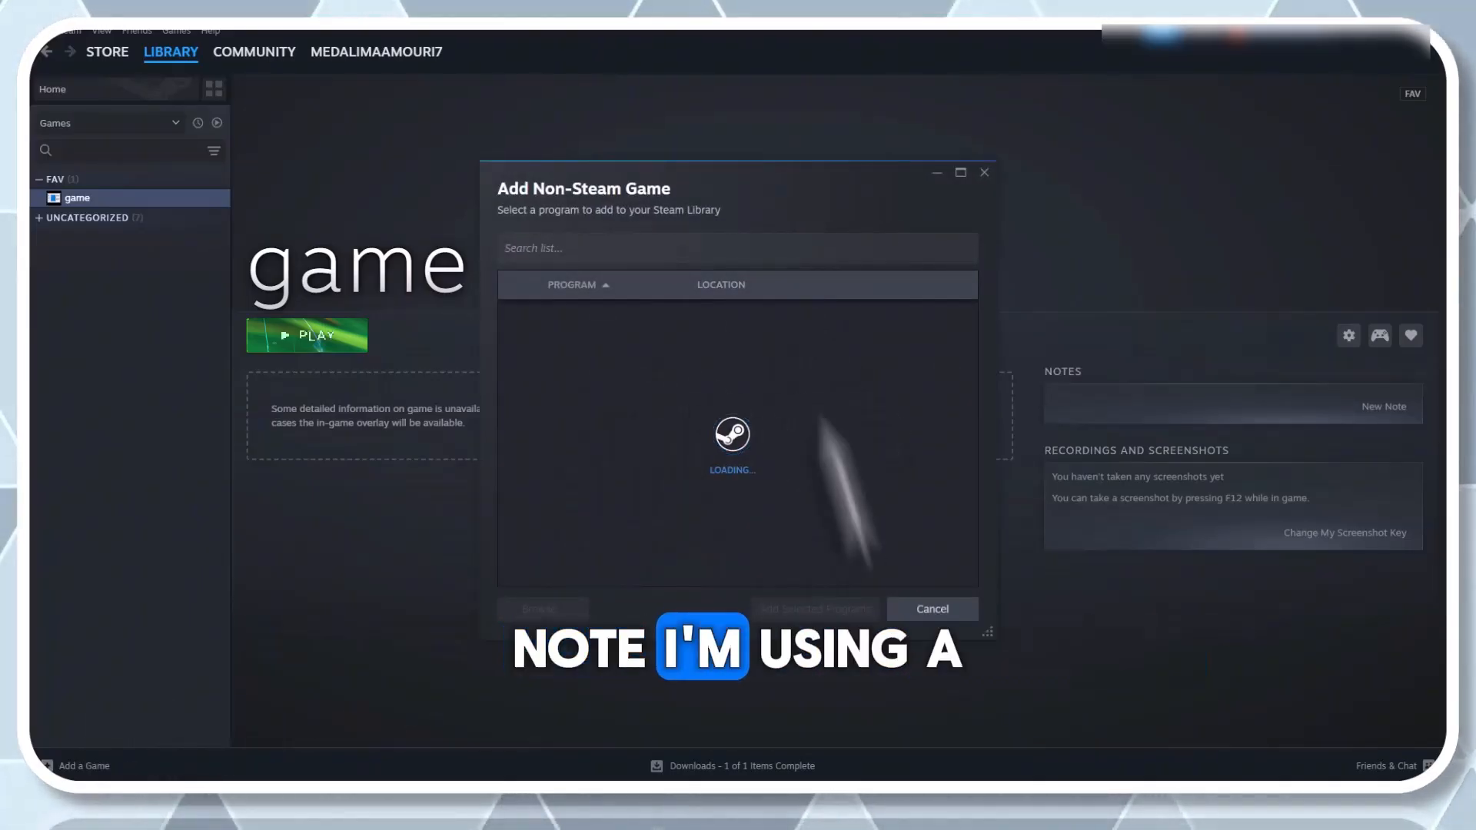
{"action": "left_click", "coordinate": [931, 609]}
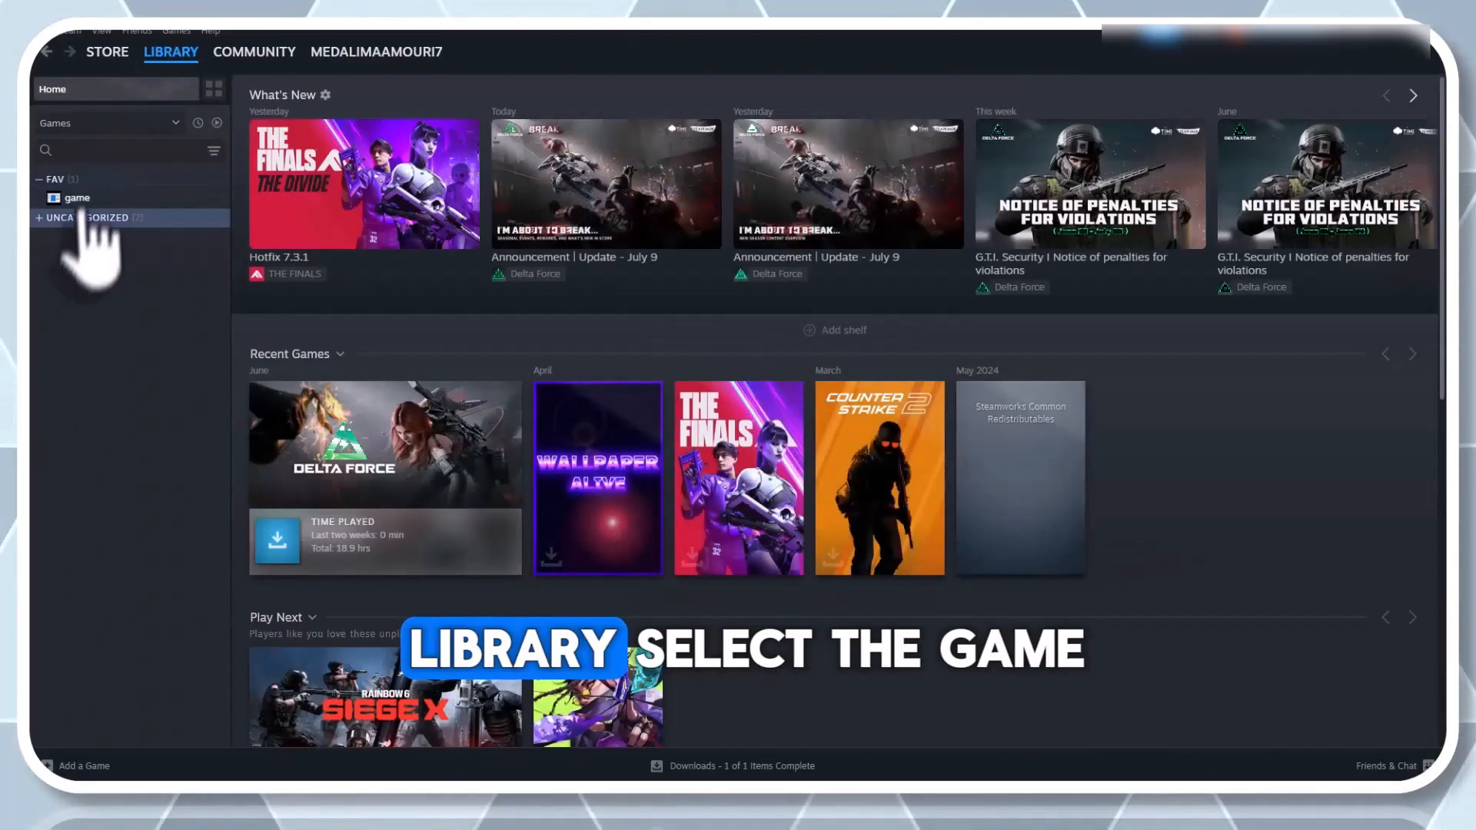
Step: Open the non-Steam game's library page and its Controller Settings with the Gamepad layout
{"action": "left_click", "coordinate": [77, 198]}
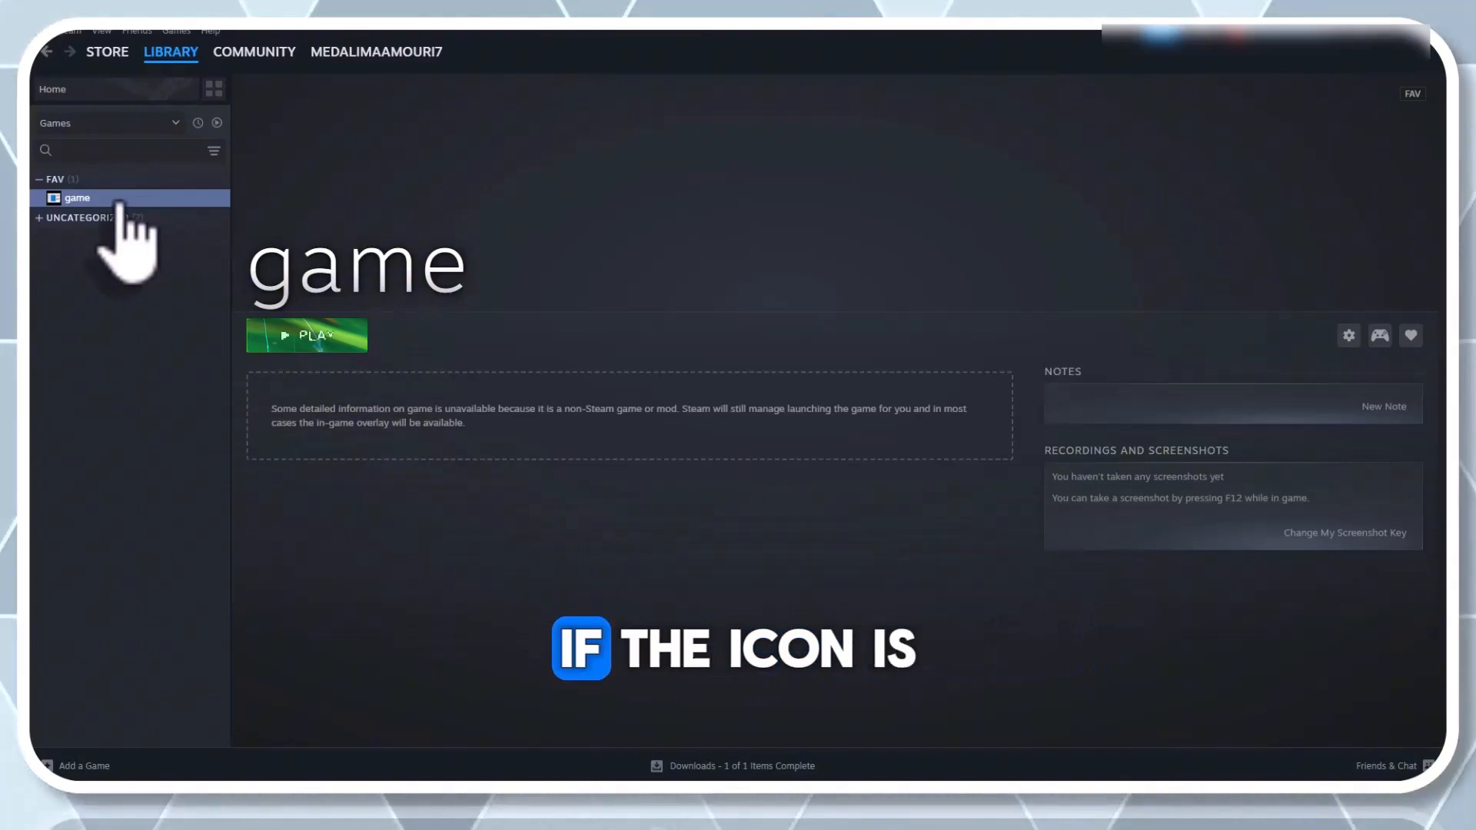
{"action": "right_click", "coordinate": [77, 198]}
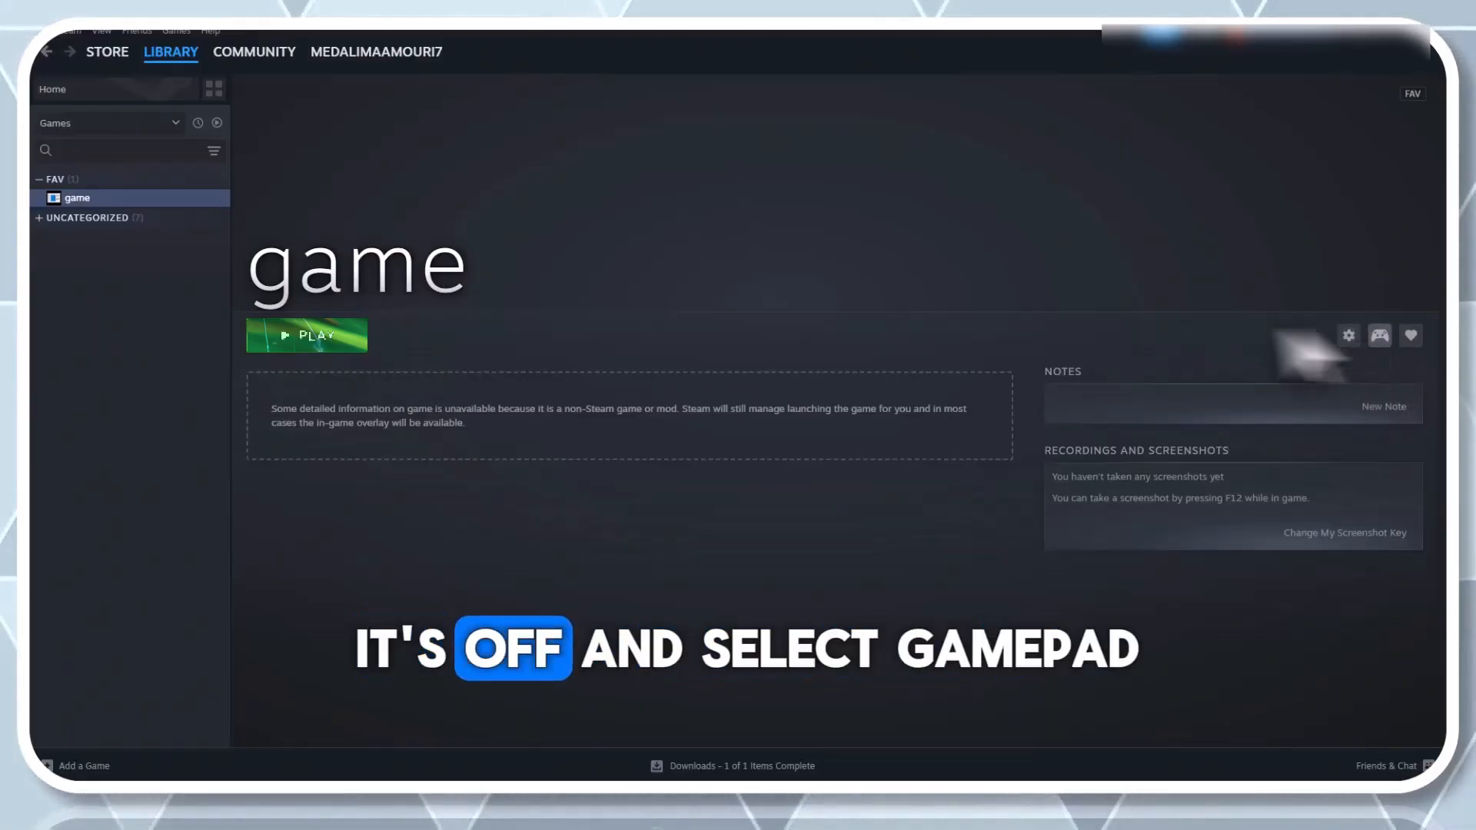
{"action": "left_click", "coordinate": [1379, 336]}
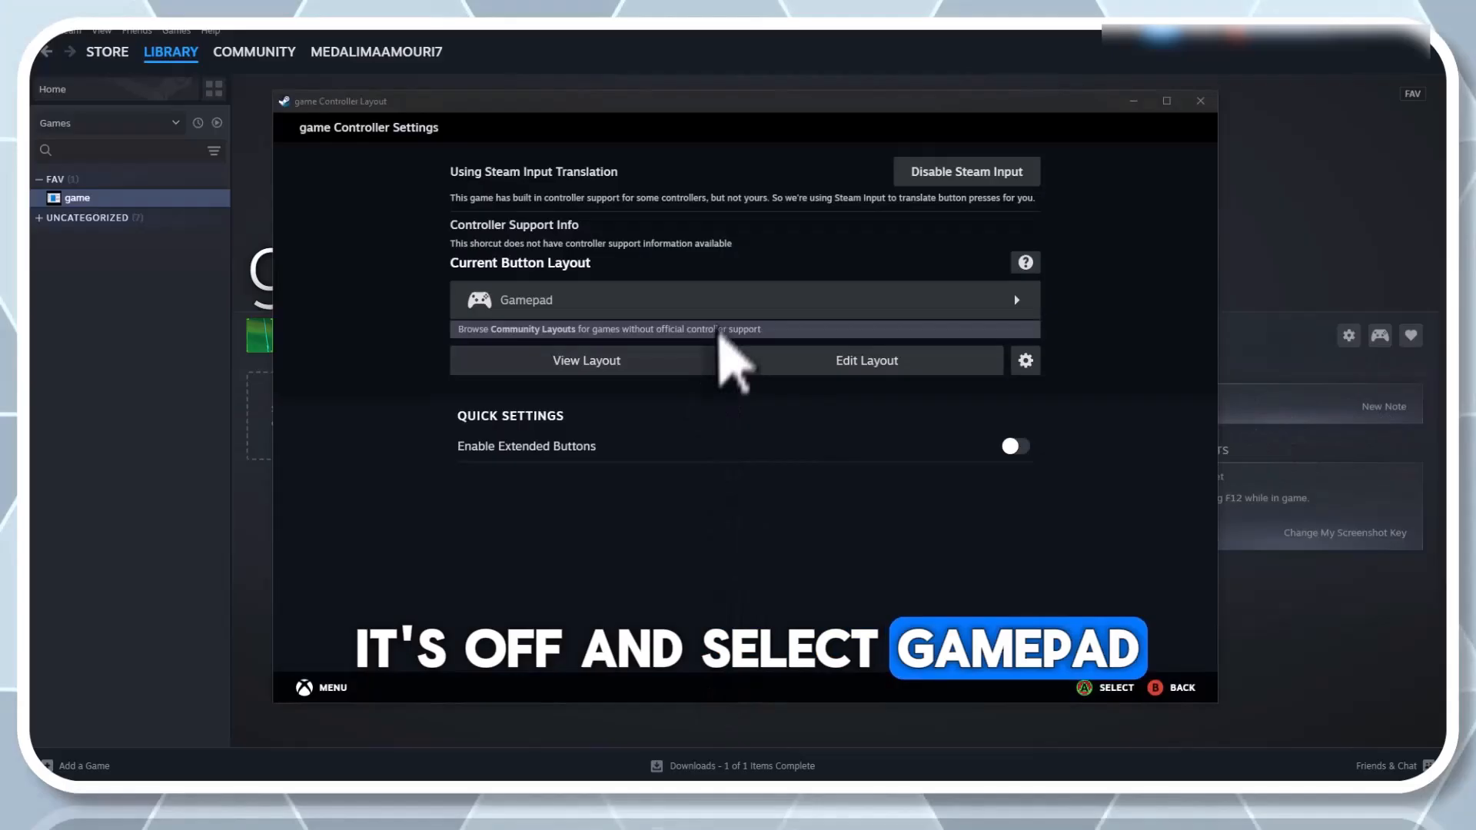